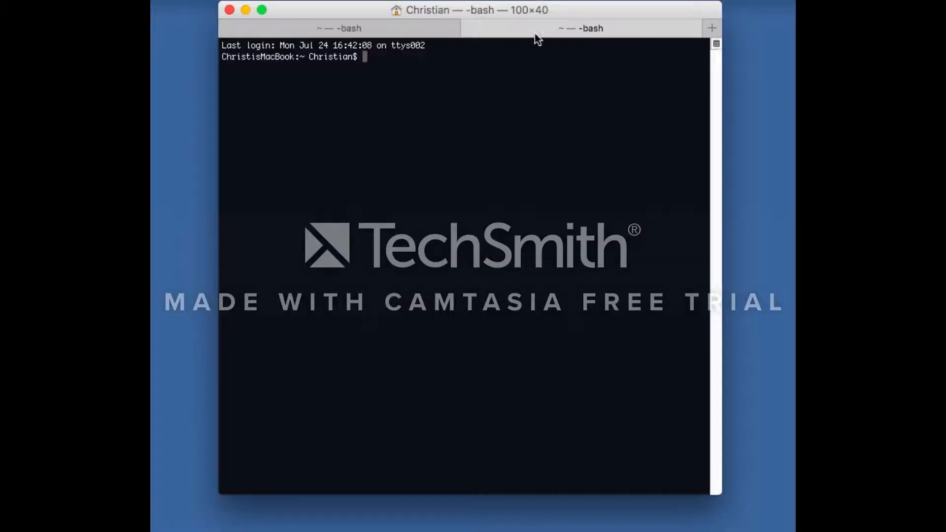
mouse_move(463, 160)
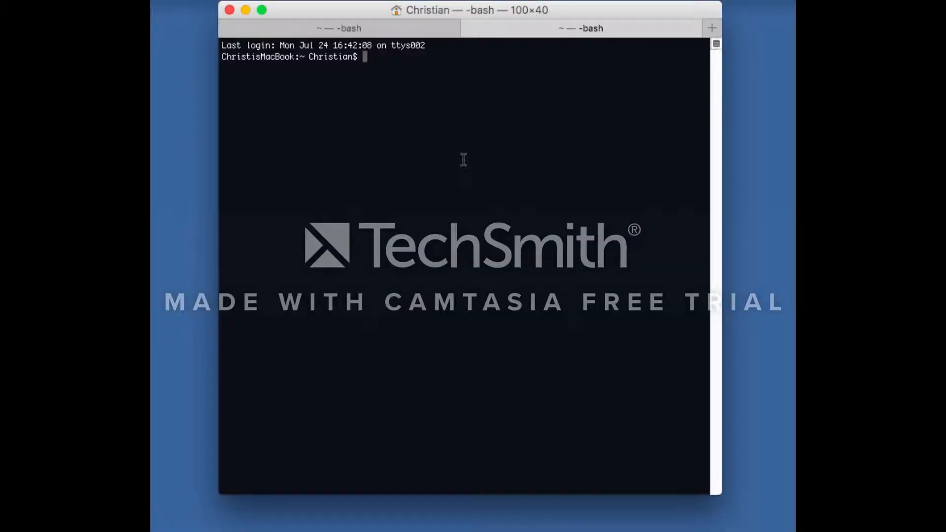
- Run python --version (reports Python 2.7.10) and start typing the xcode-select command
text(python)
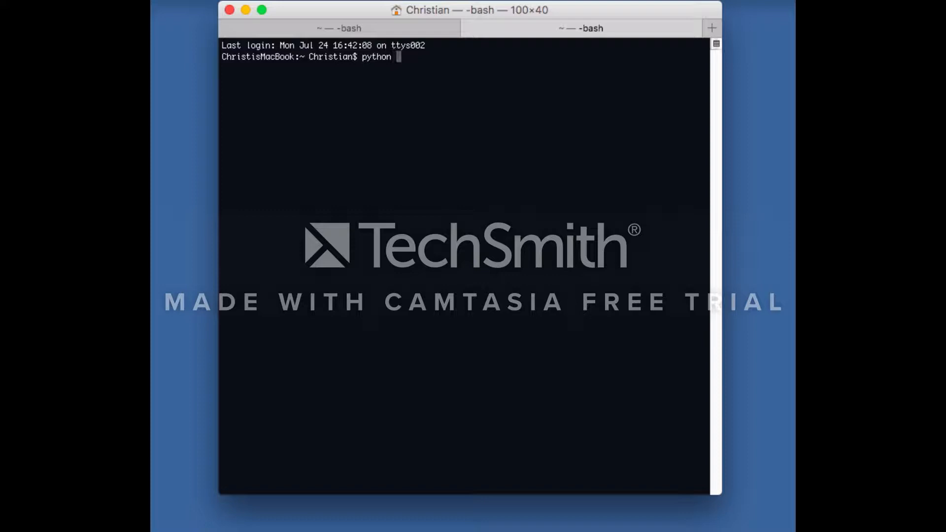
text(--version)
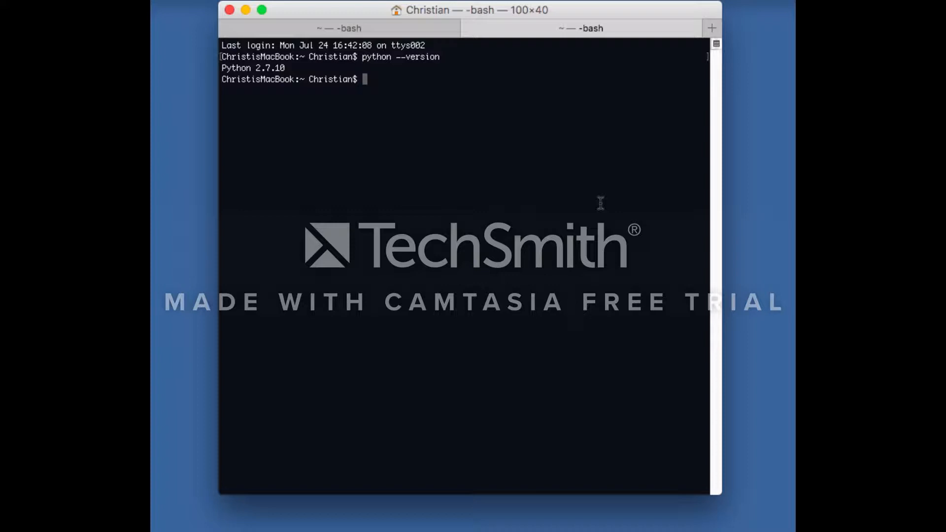
text(xcode)
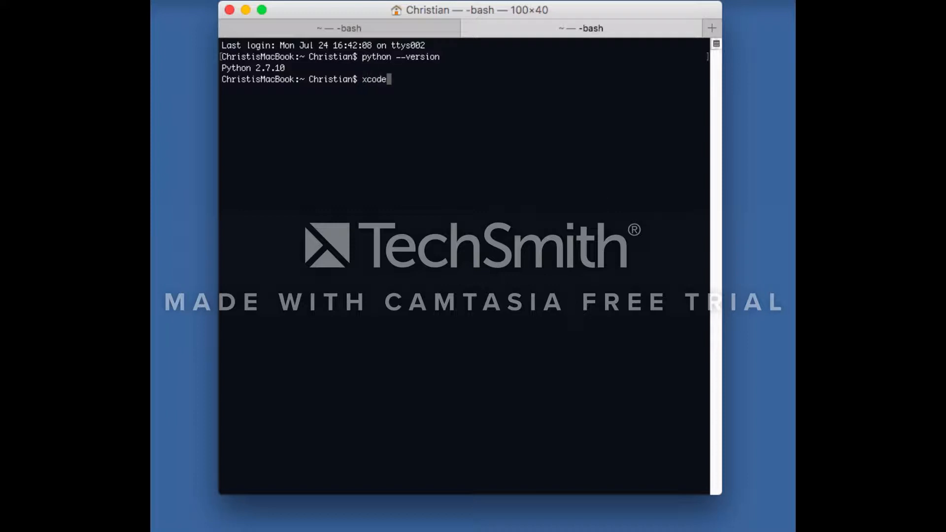
- Run xcode-select --install, accept Install and the license, then dismiss the finished message
text(-select --install)
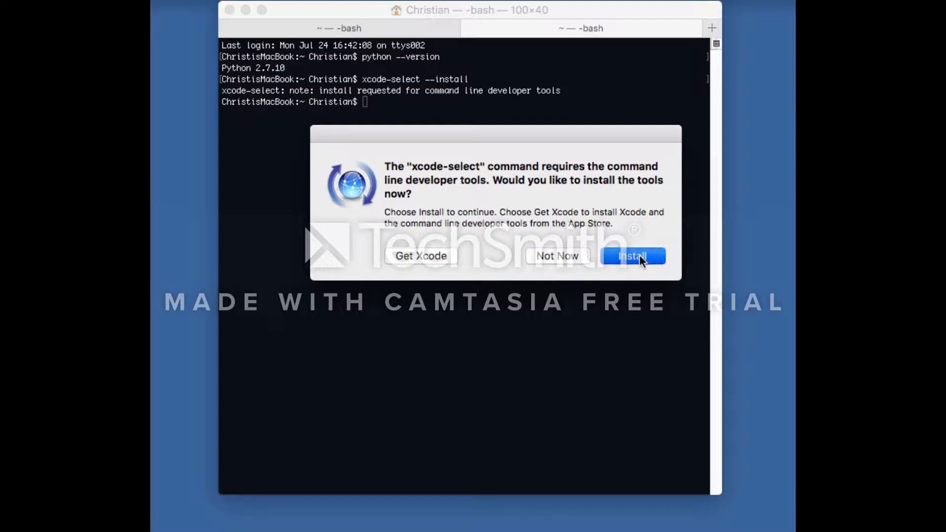
click(633, 256)
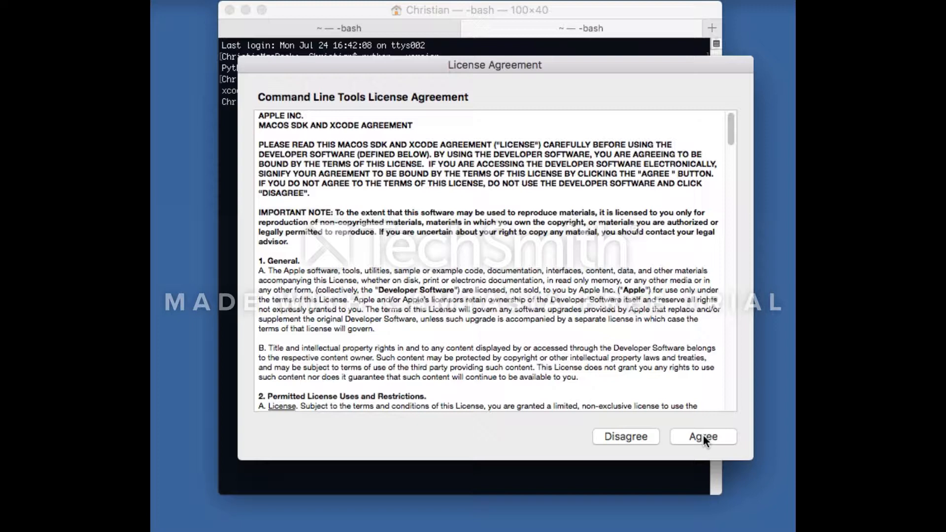
click(703, 436)
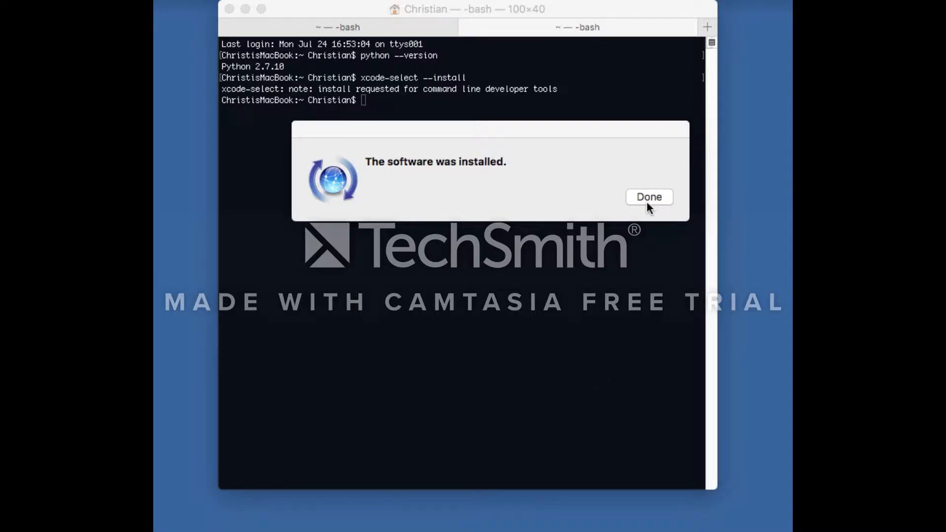
click(648, 197)
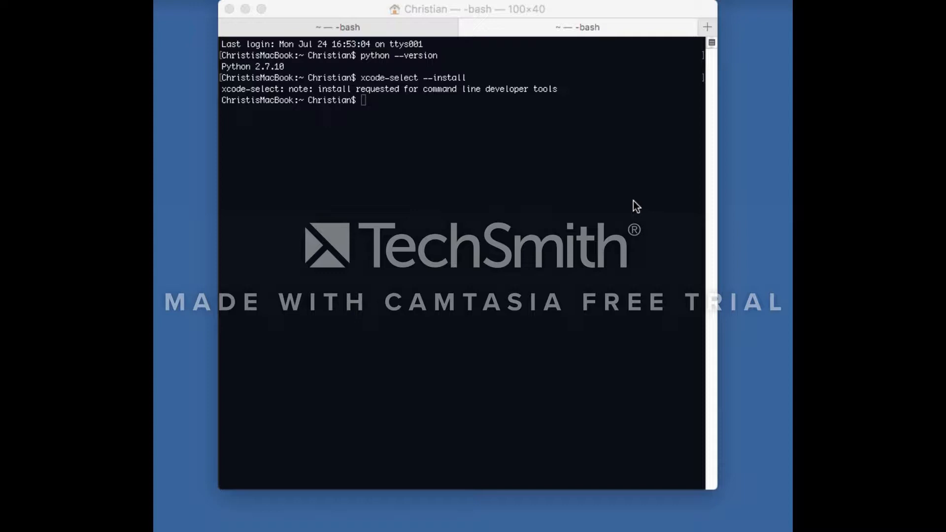
mouse_move(389, 107)
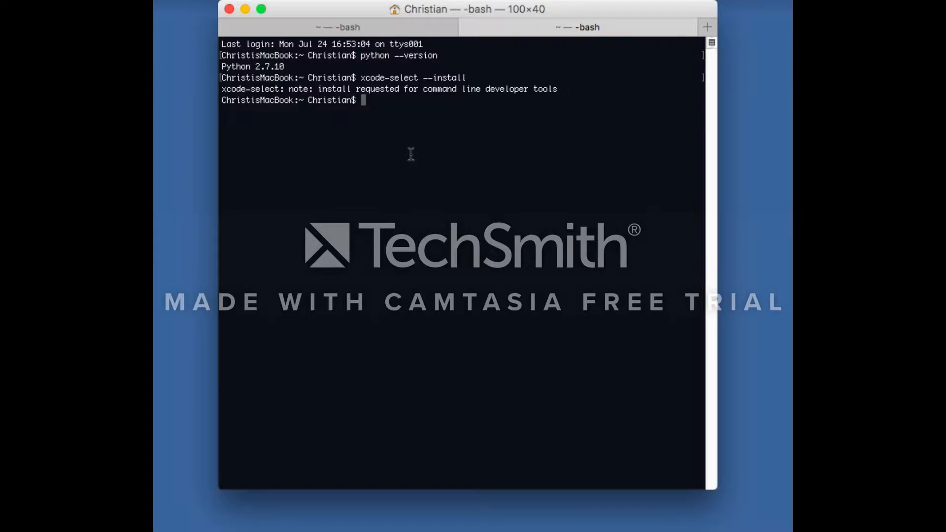
- Run the Homebrew ruby install script from raw.githubusercontent.com and continue it to completion
text(/usr/bin/ruby -e "$(curl -fsSL https://raw.githubusercontent.com/Homebrew/install/master/install)")
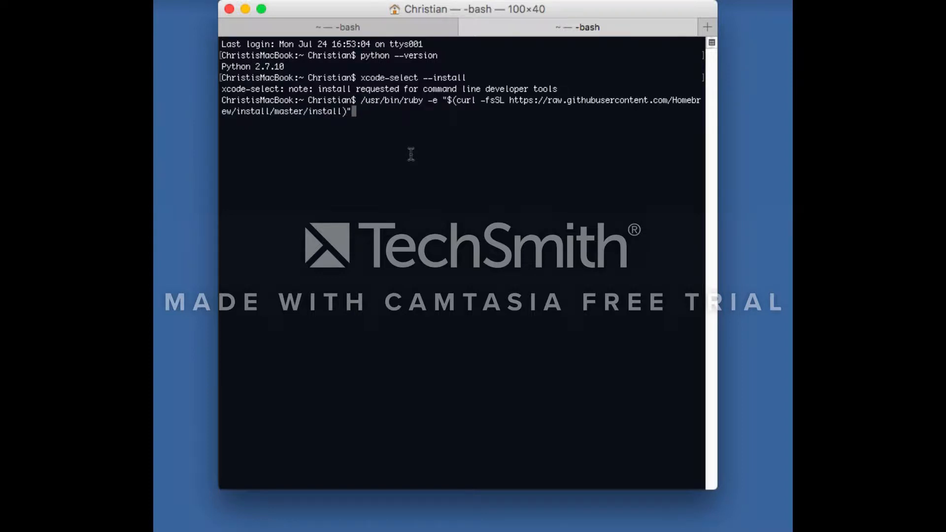
mouse_move(460, 134)
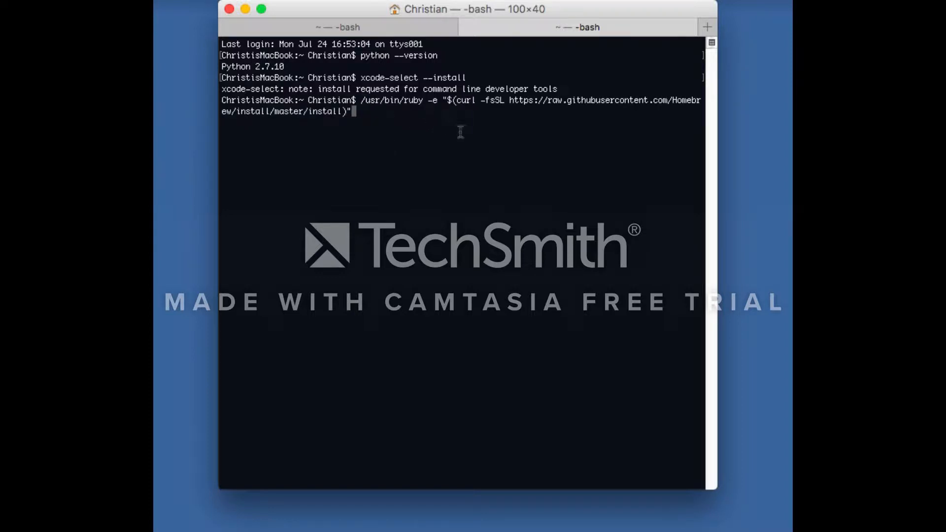
mouse_move(526, 188)
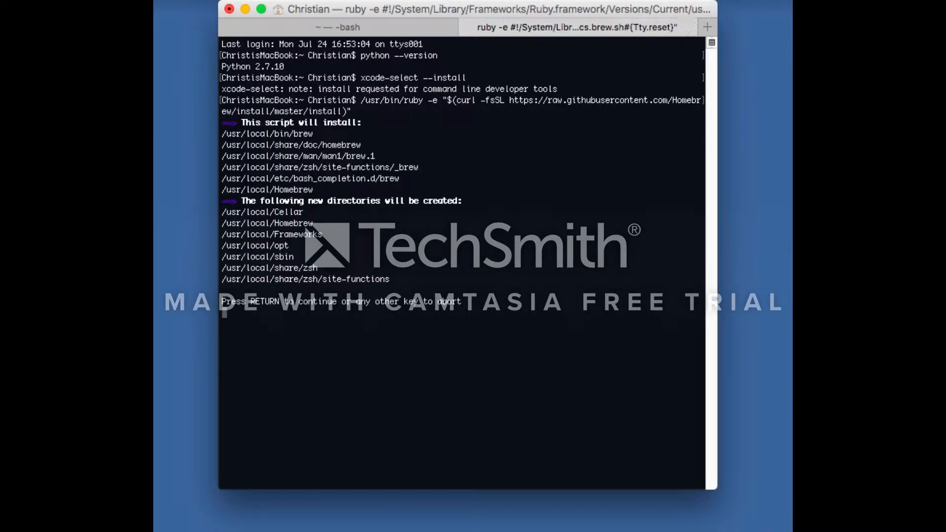
key(return)
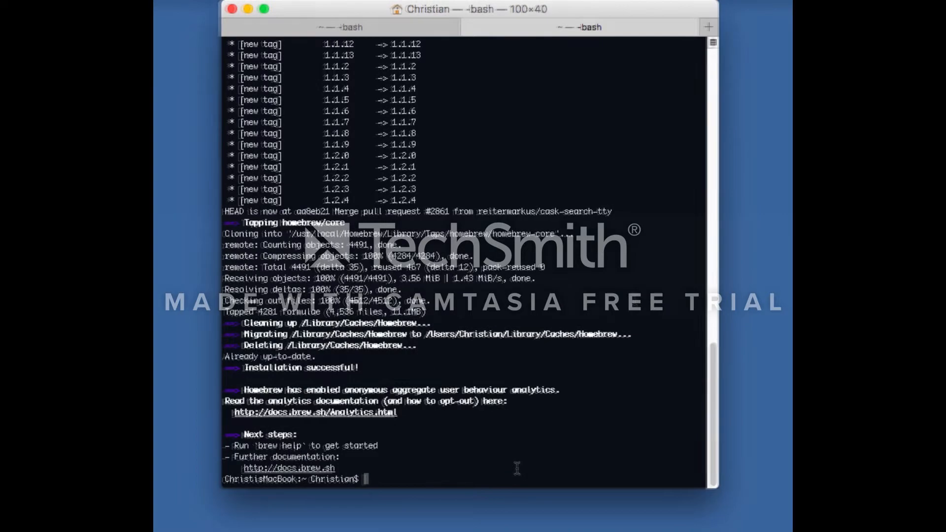
- Run brew install python to launch the Homebrew Python installation
text(brew install pyth)
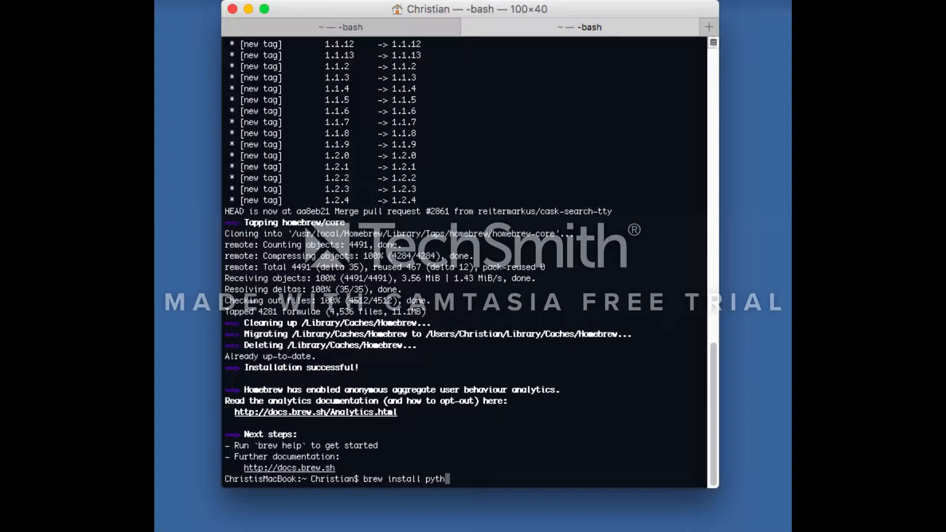
text(on)
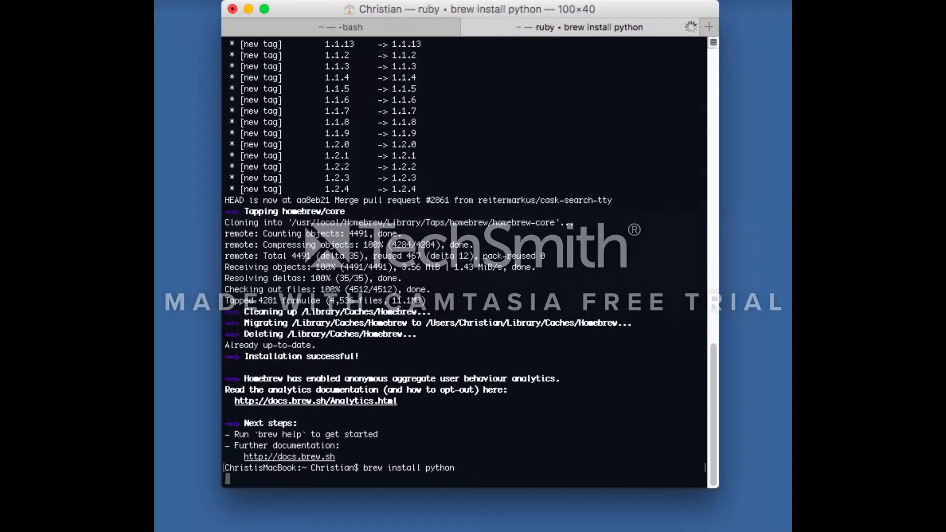
key(Return)
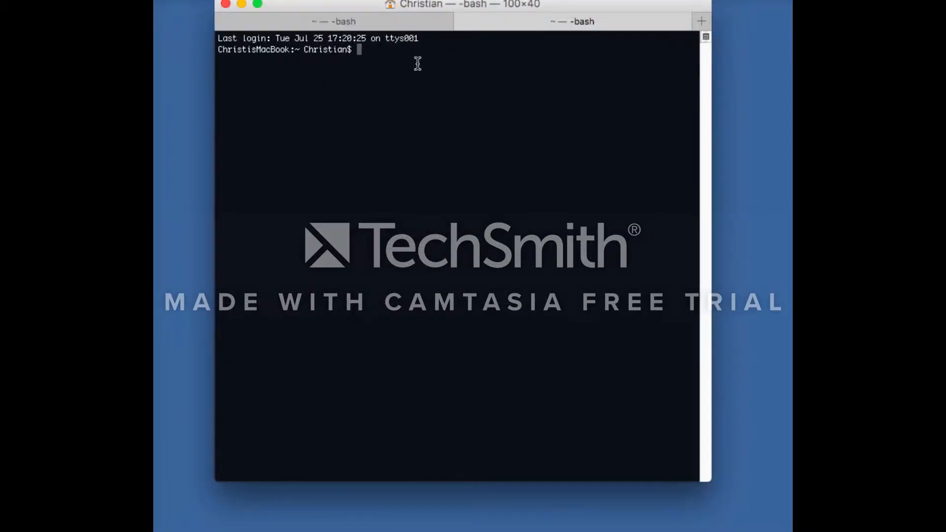
- Run brew install numpy scipy (both reported already installed)
text(brew)
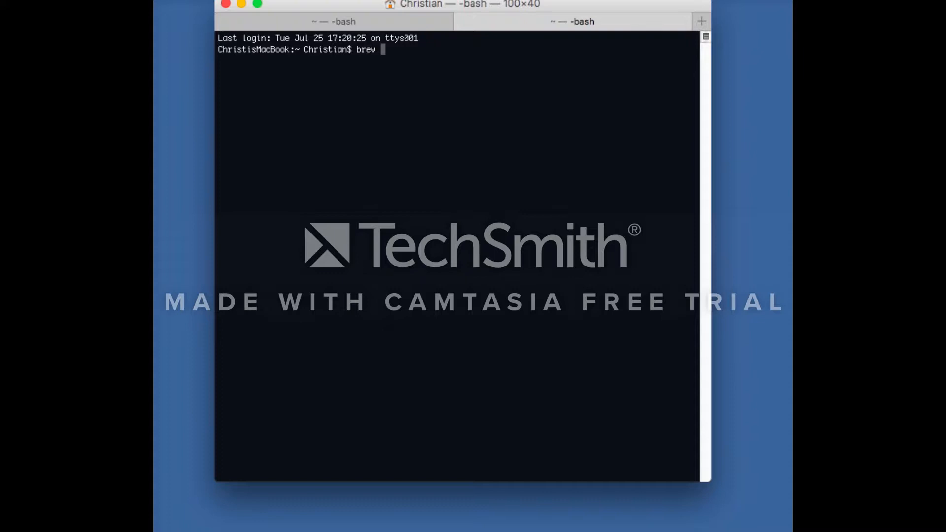
text(install)
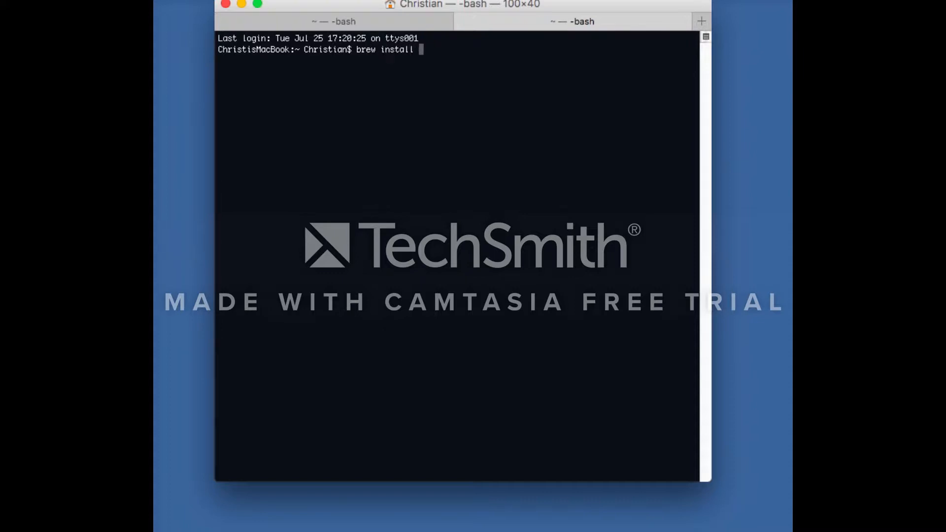
text(numpy sc)
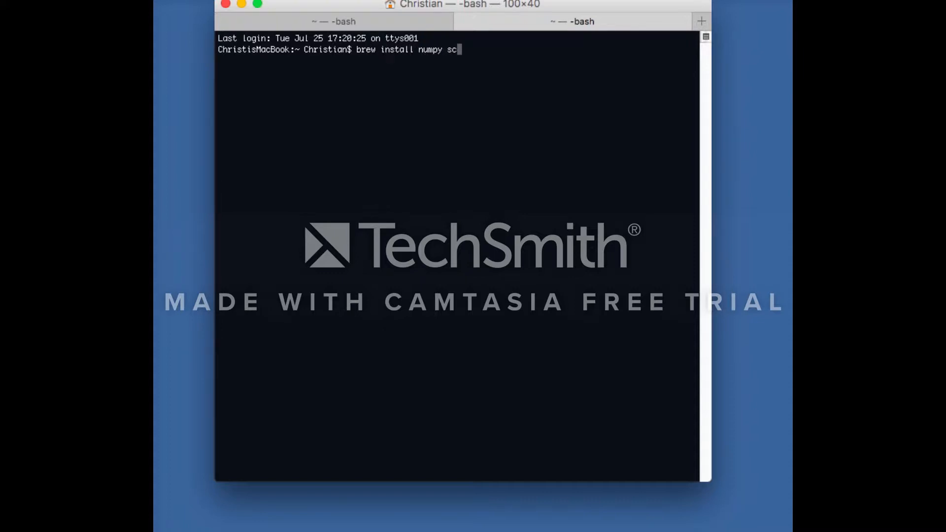
text(ipy)
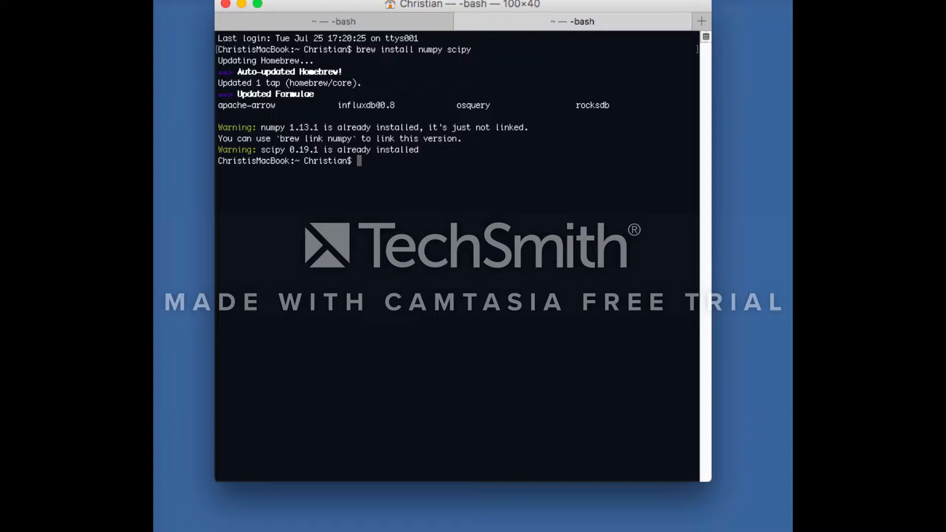
- Run brew install cmake pkg-config (both reported already installed)
text(brew install cmake)
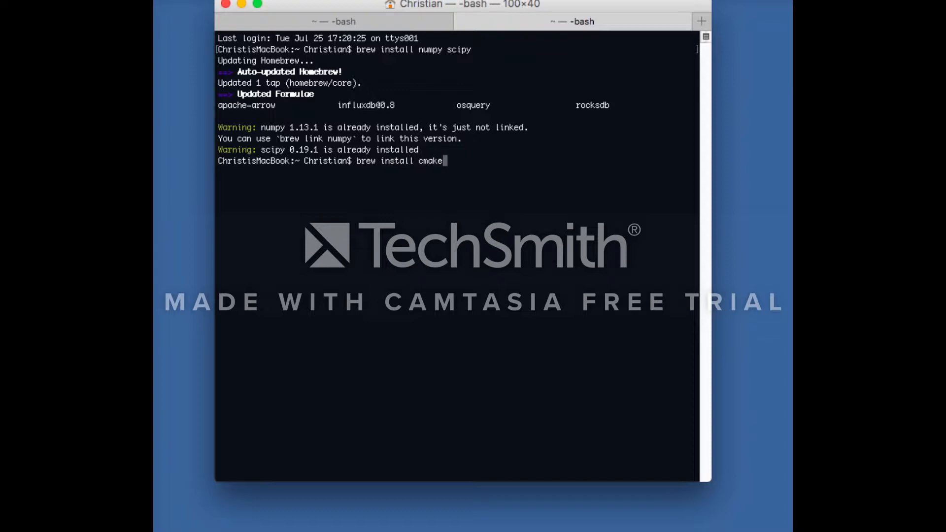
text(pkg-c)
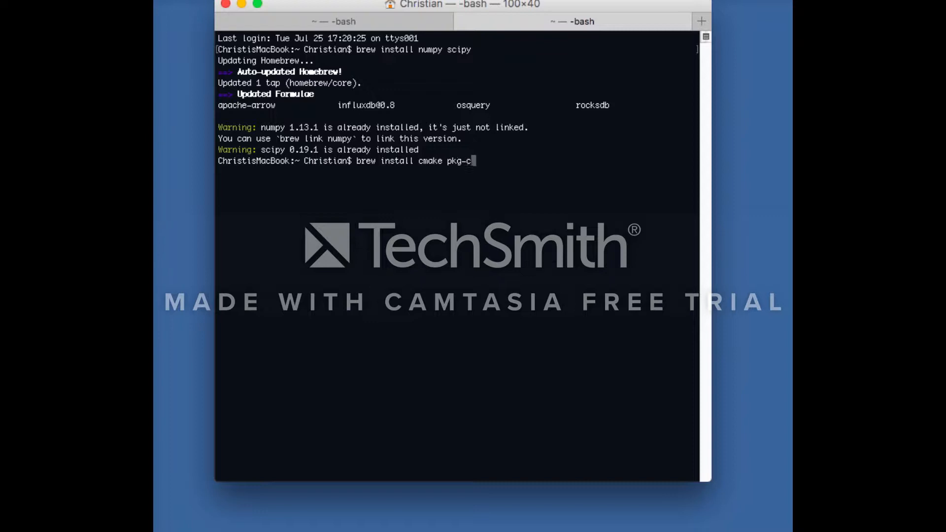
text(onfig)
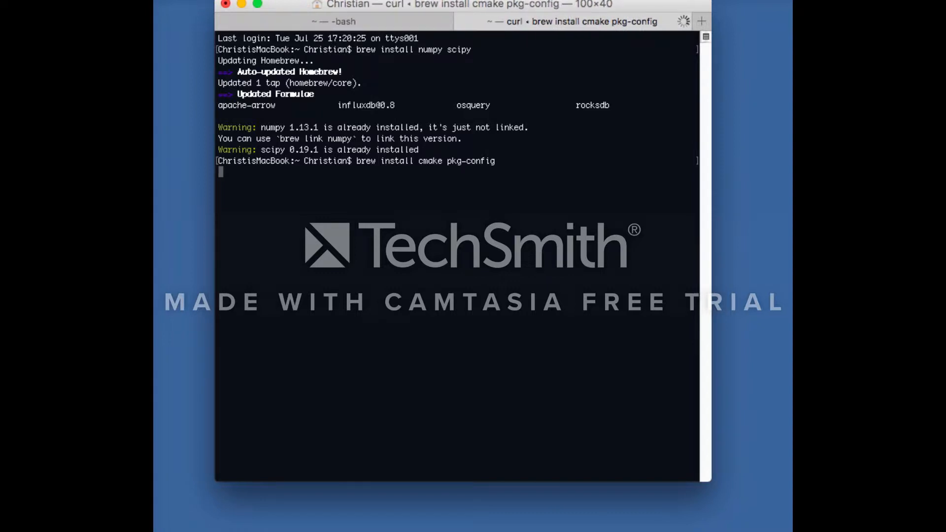
key(Return)
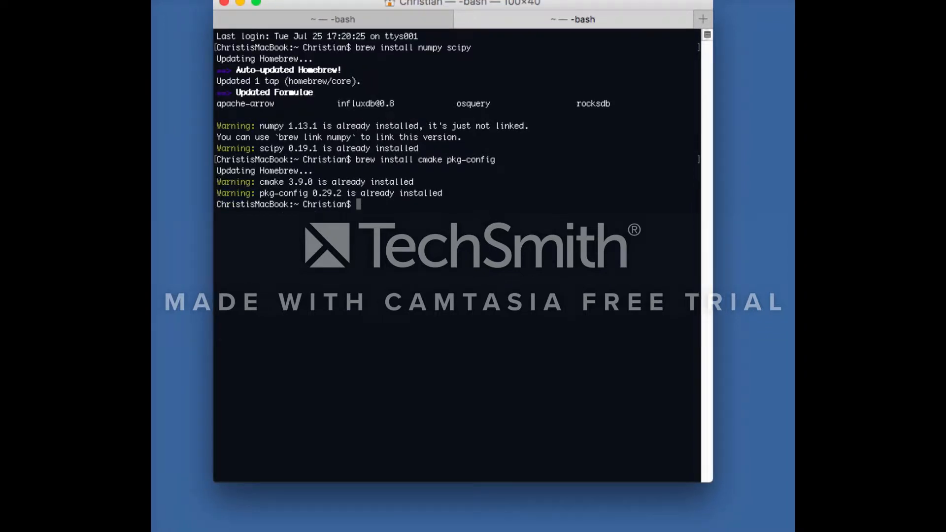
- Run brew install jpeg libpng libtiff openexr to install the image libraries
text(brew insta)
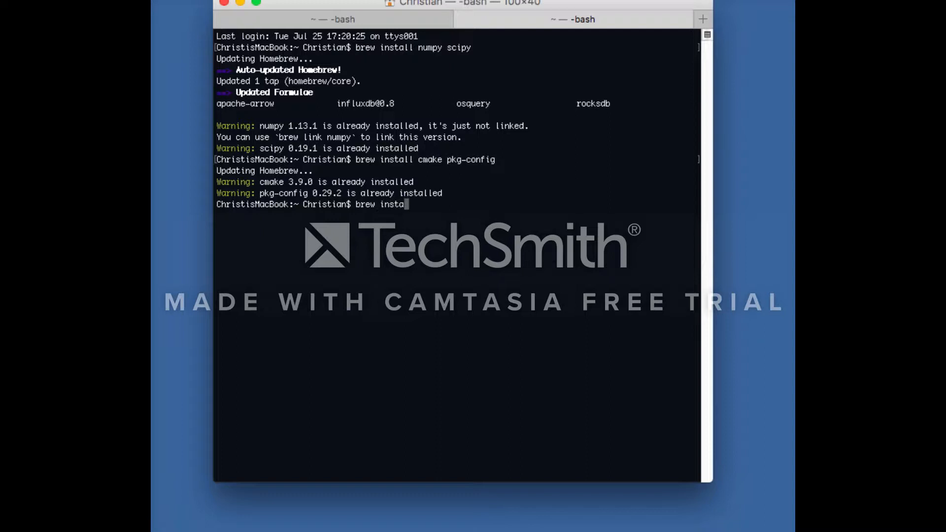
text(ll)
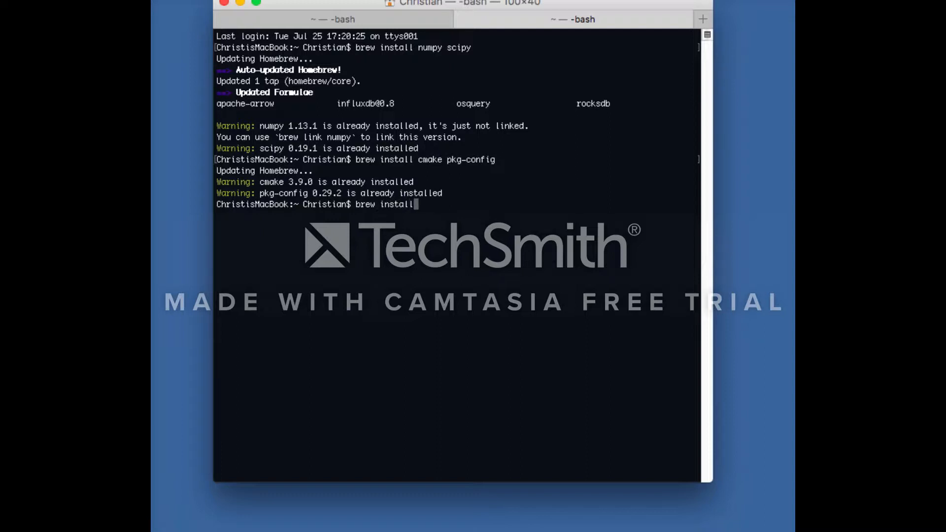
text(jpe)
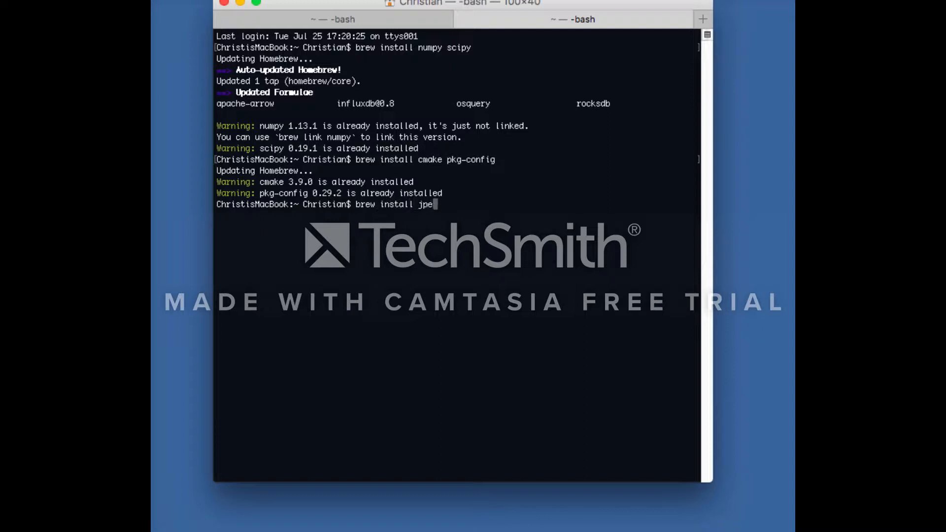
text(g)
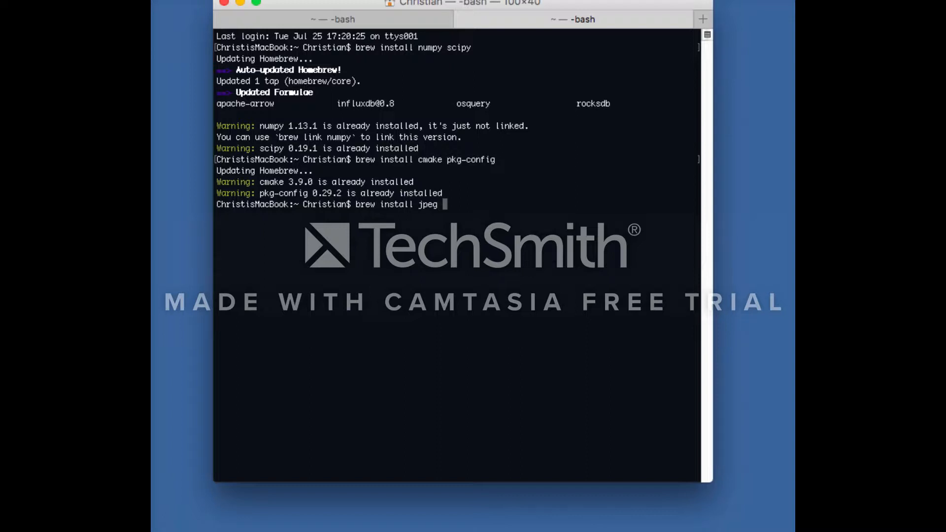
text(libpng)
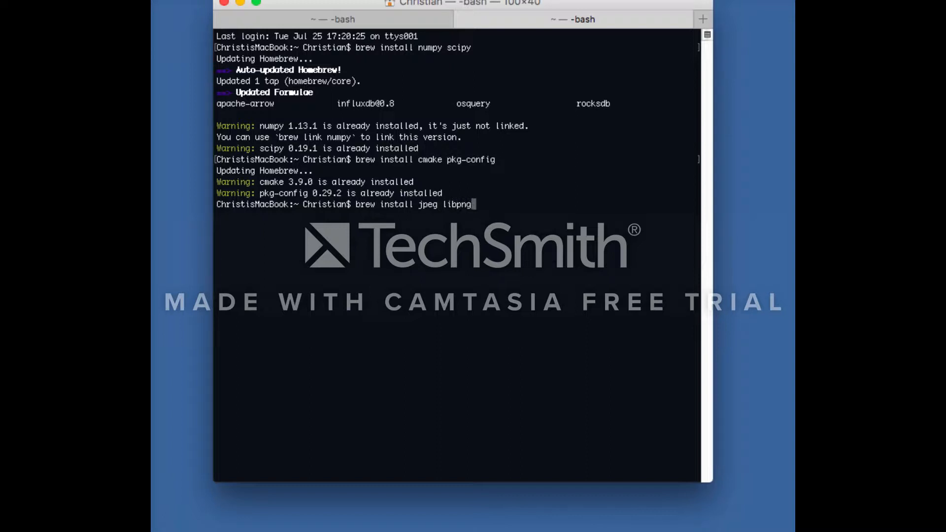
text(l)
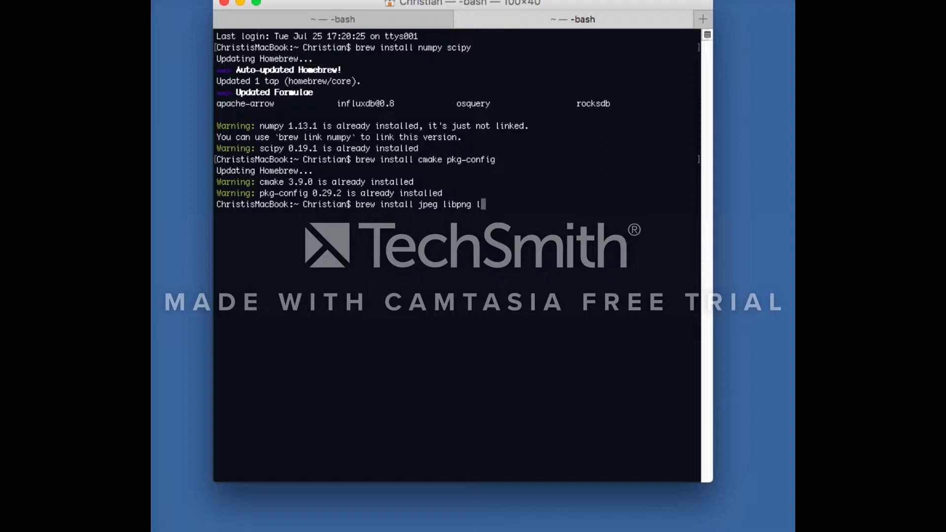
text(btiff)
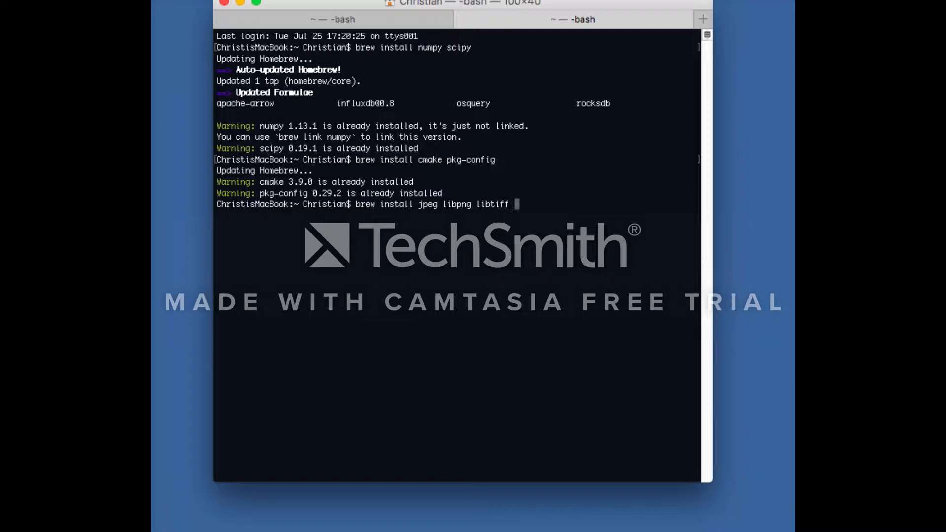
text(openexr)
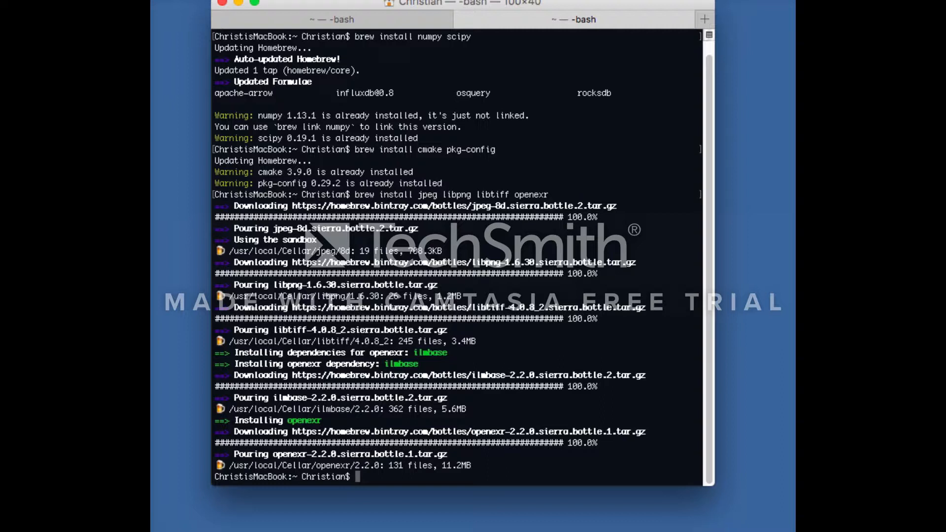
- Run brew install eigen tbb to install eigen 3.3.4 and tbb 2017_U7
text(brew)
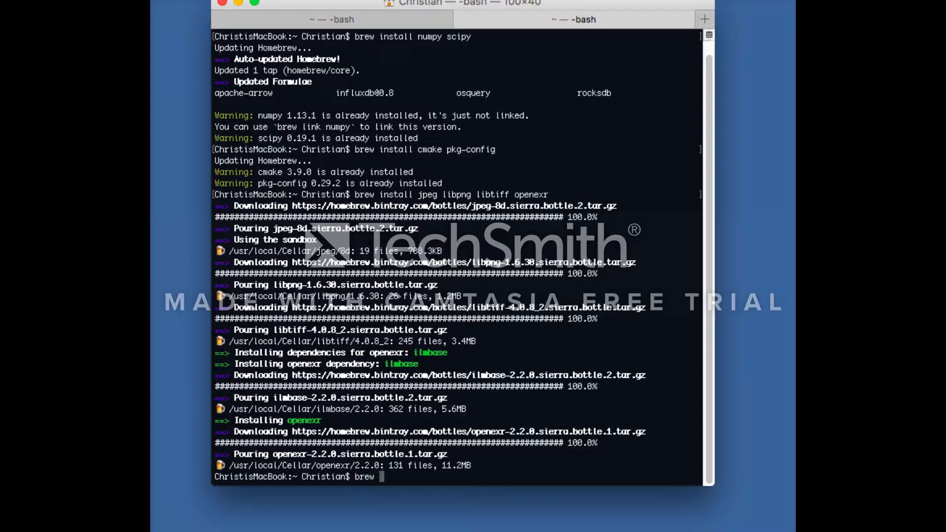
text(install)
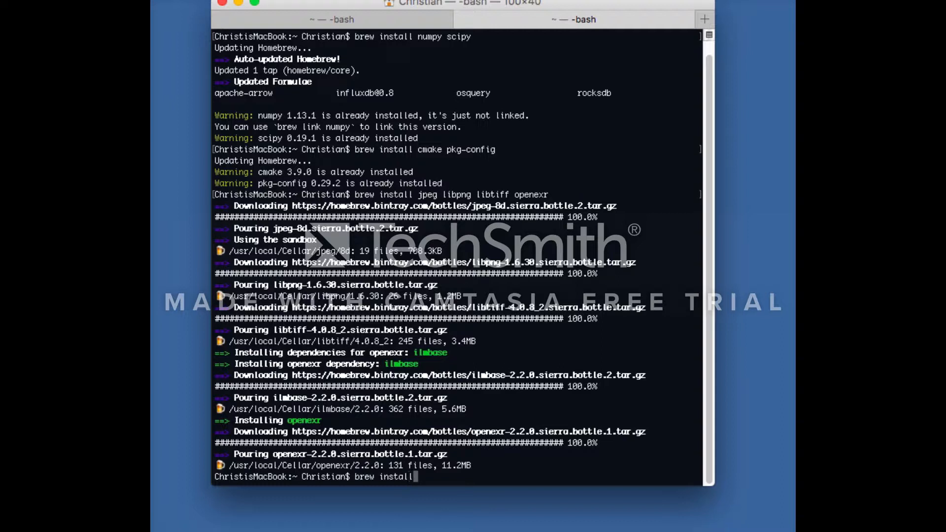
text(eige)
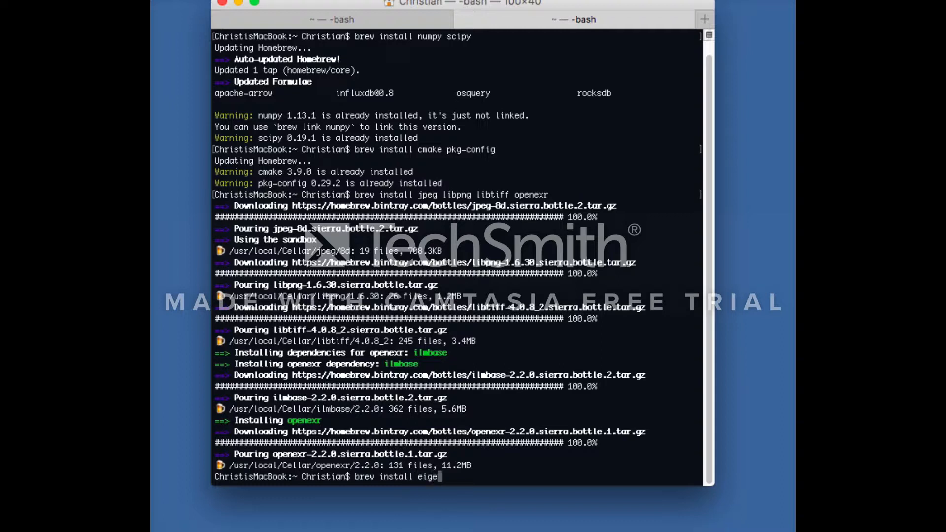
text(n tbb)
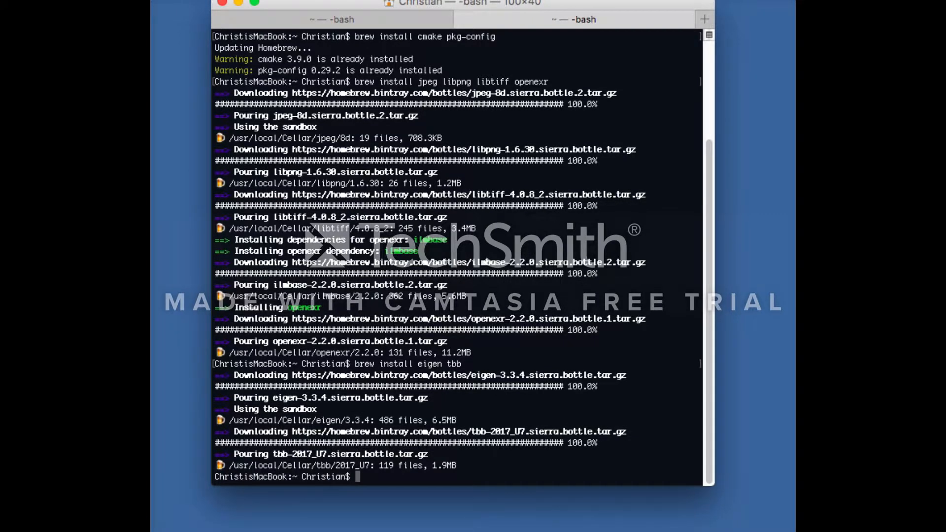
mouse_move(549, 391)
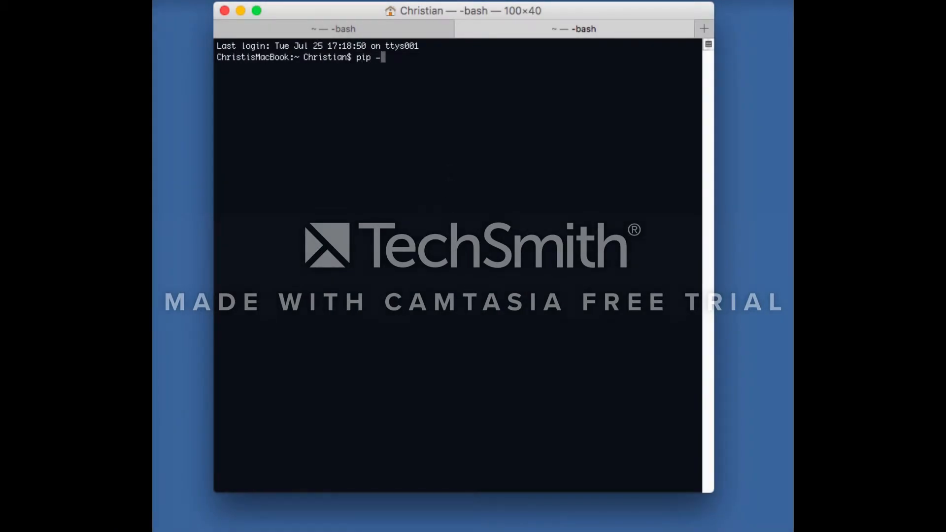
- Run pip --version, confirming pip 9.0.1 for Python 2.7
text(-version)
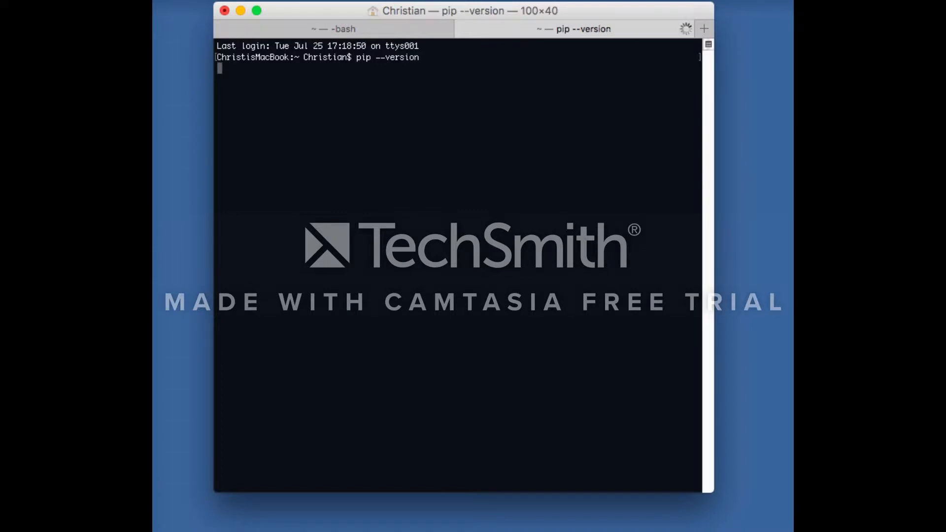
key(enter)
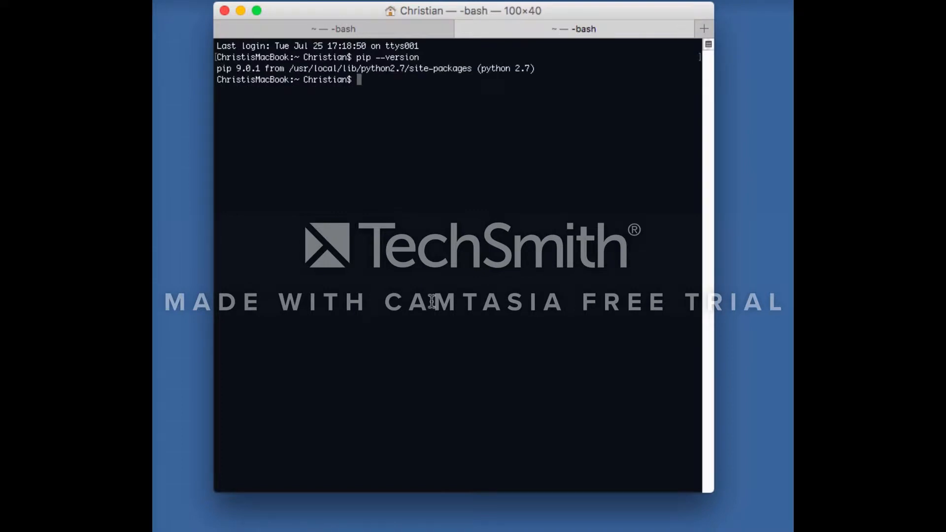
mouse_move(260, 69)
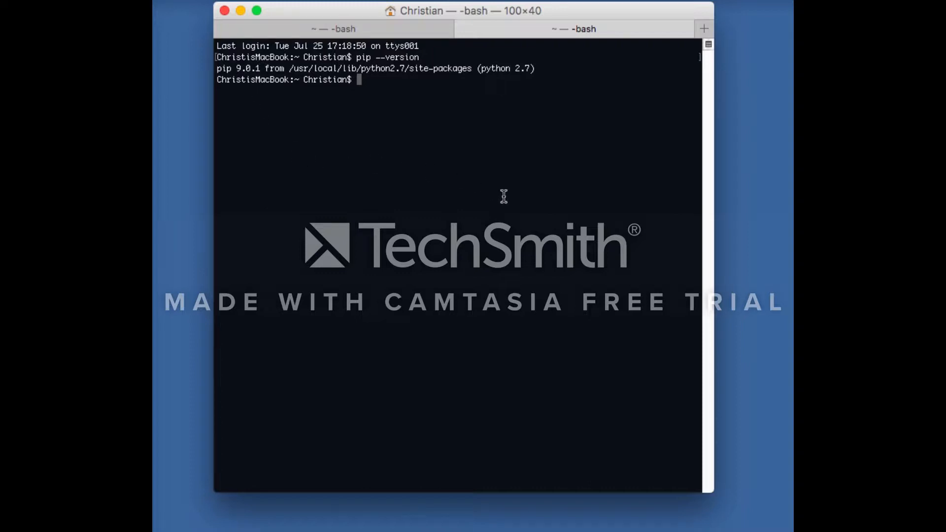
mouse_move(558, 250)
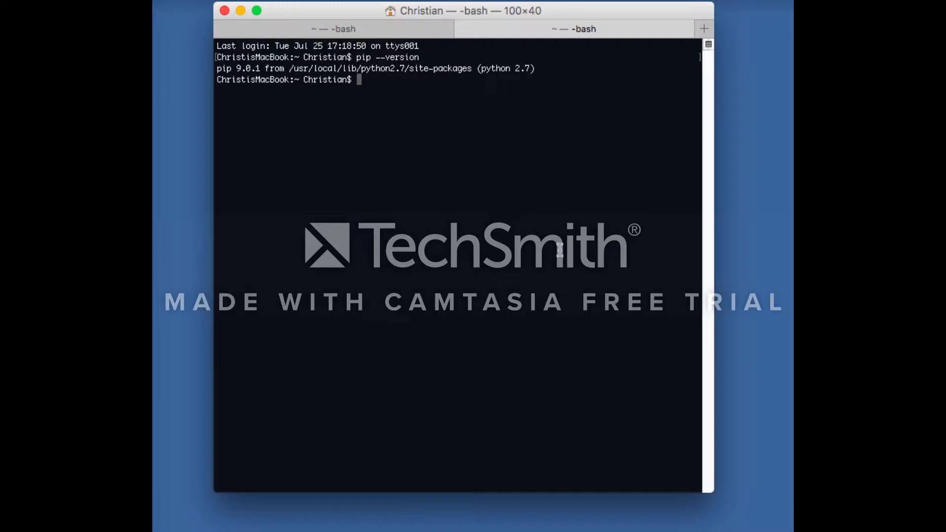
mouse_move(390, 136)
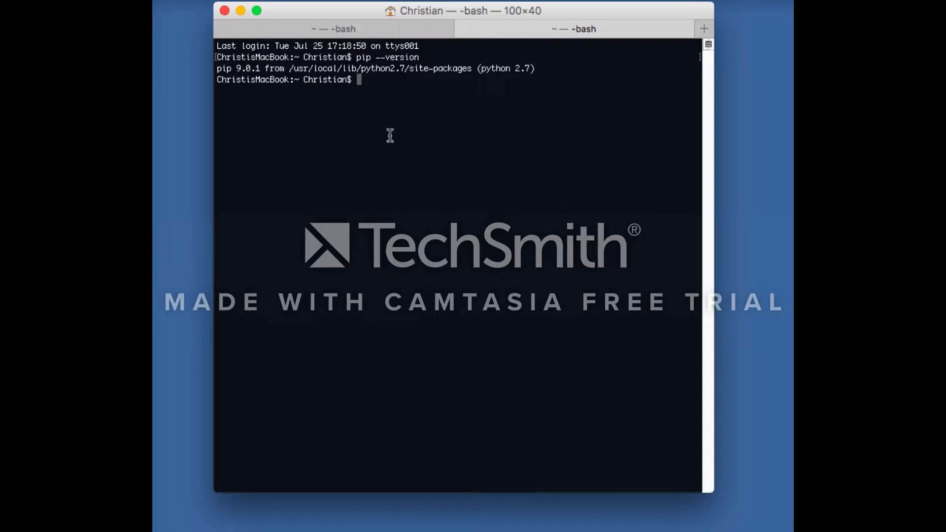
- Download and run distribute_setup.py with curl -O, then curl -O get-pip.py
text(curl -O http://python-distribute.org/distribute_setup.py)
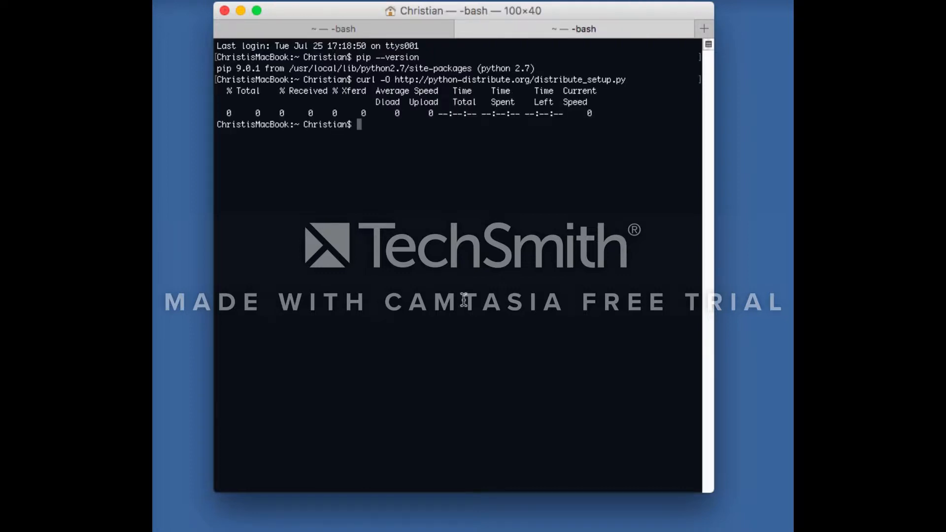
text(python distribute_setup.py)
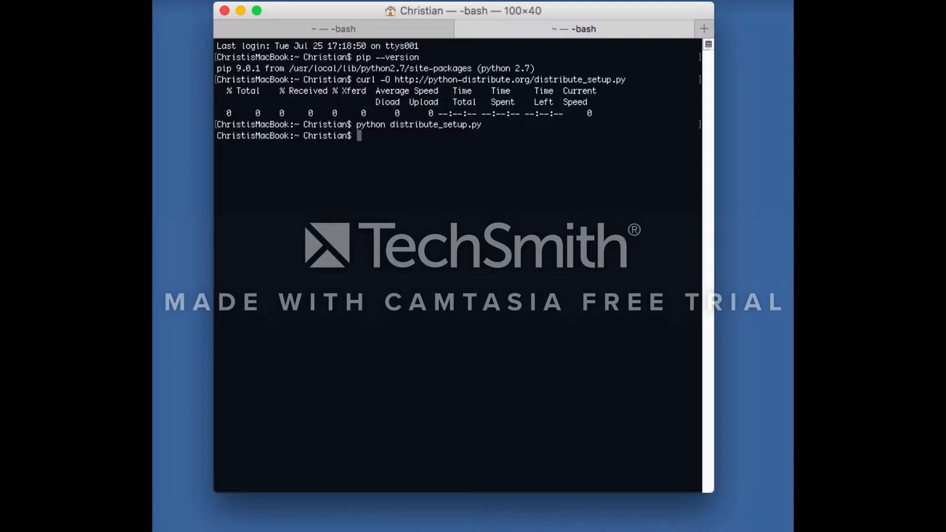
mouse_move(492, 226)
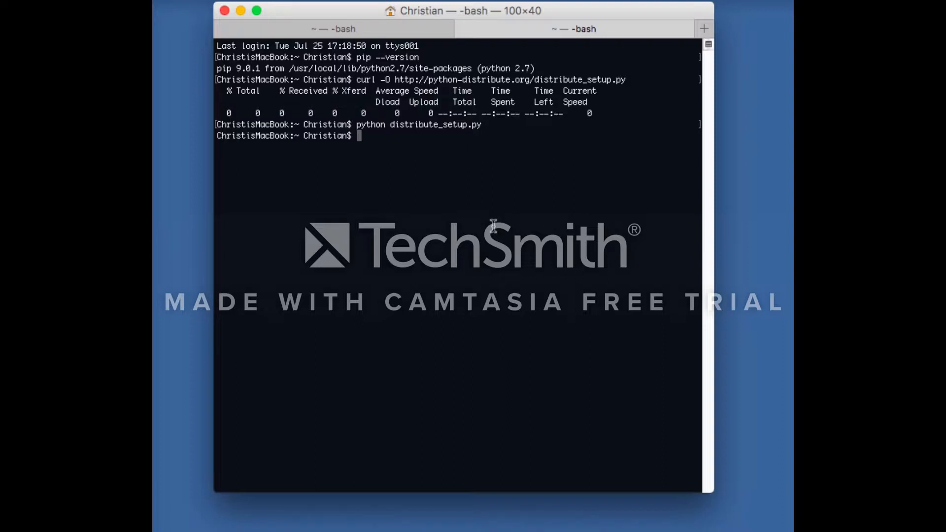
text(curl -O https://raw.github.com/pypa/pip/master/contrib/get-pip.py)
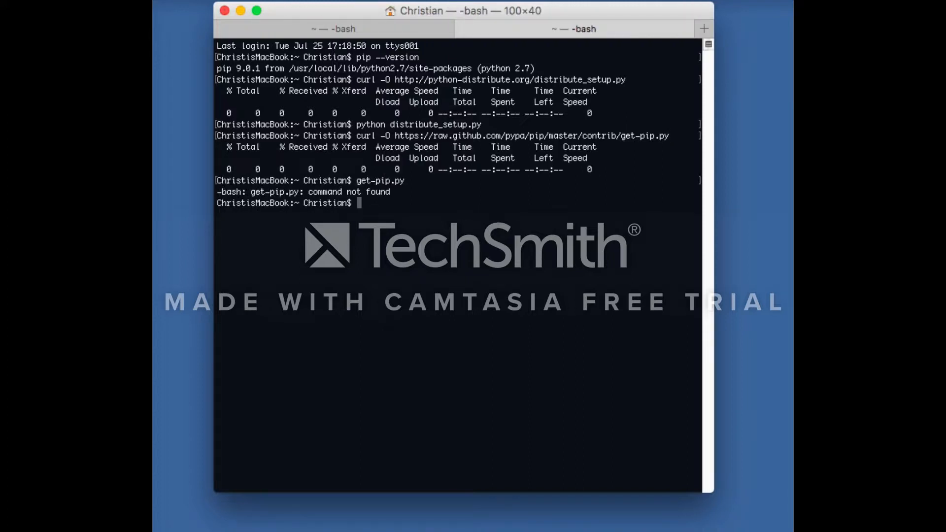
- Run python get-pip.py
text(p)
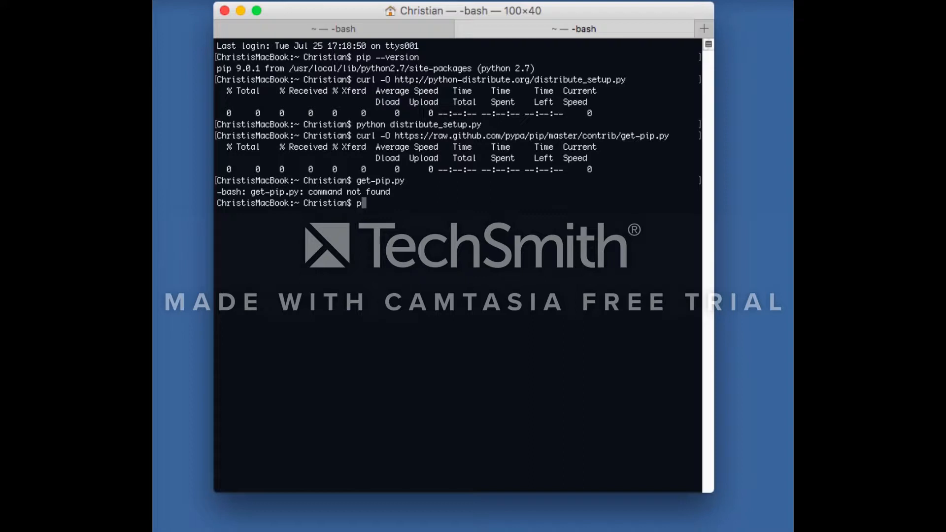
text(ython)
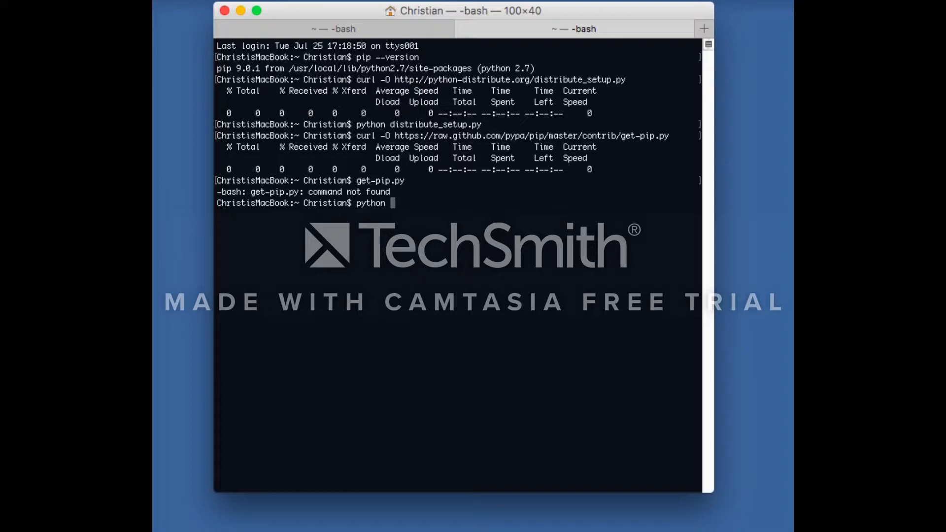
text(get-)
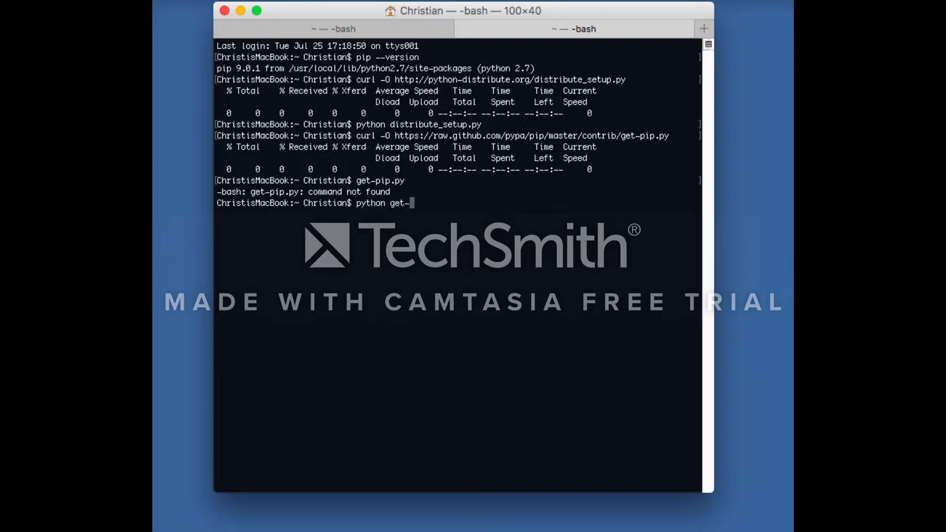
text(pip)
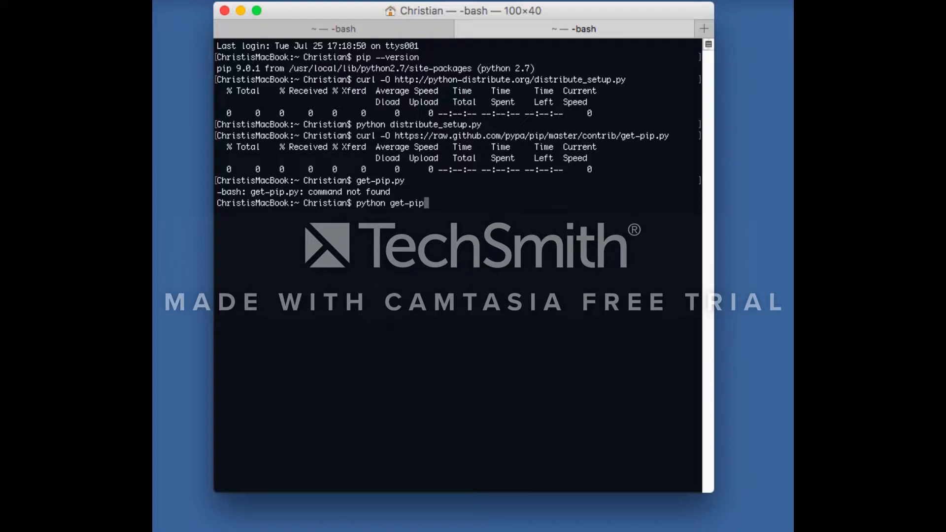
text(.py)
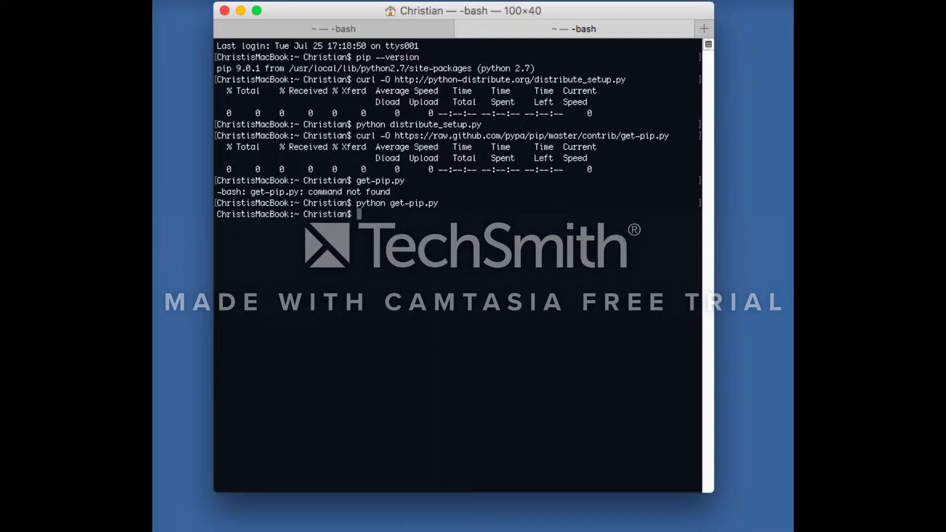
- Run pip install -U pip setuptools, which fails with permission denied
text(pip)
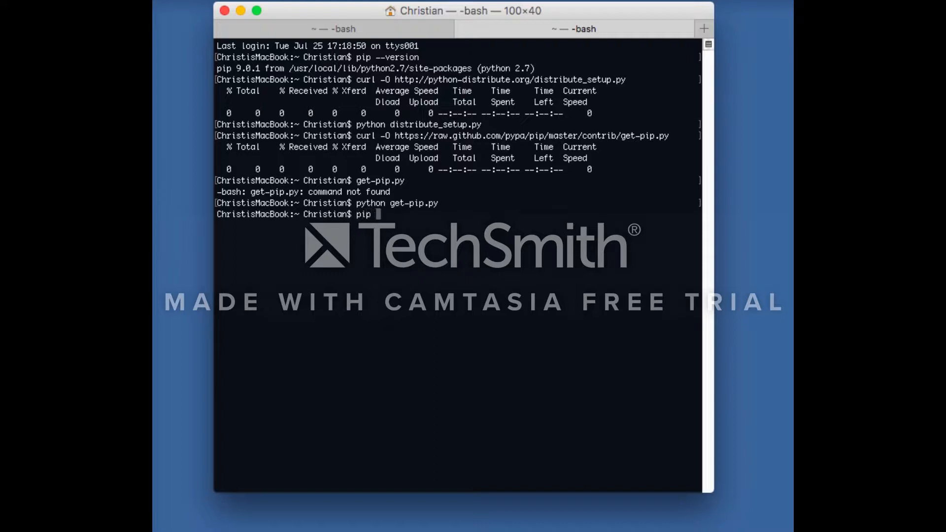
text(install)
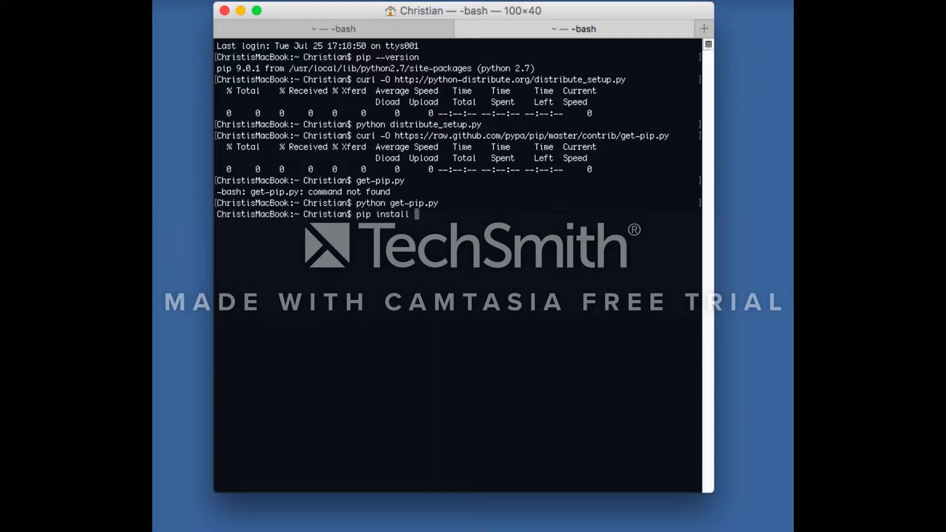
text(-U pip)
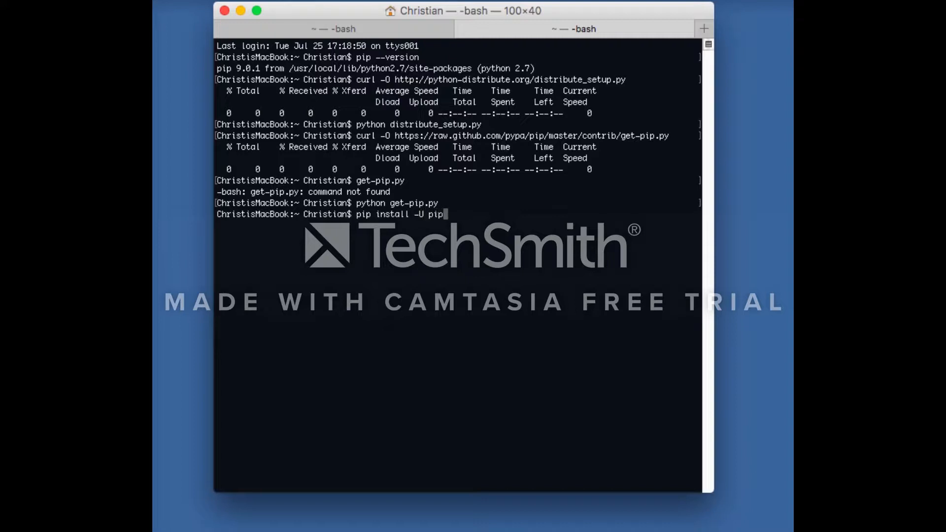
text(setup)
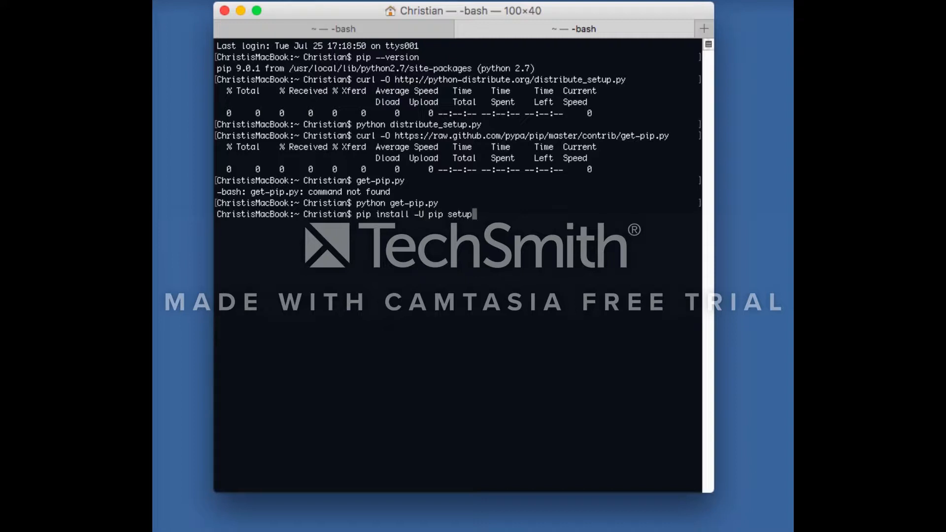
text(ools)
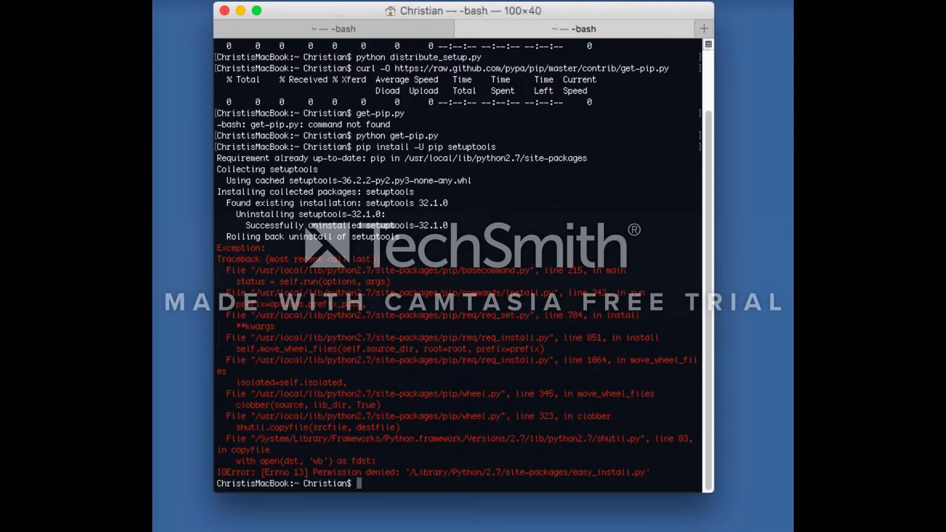
- Run sudo pip install -U pip setuptools, reporting both already up-to-date
text(su)
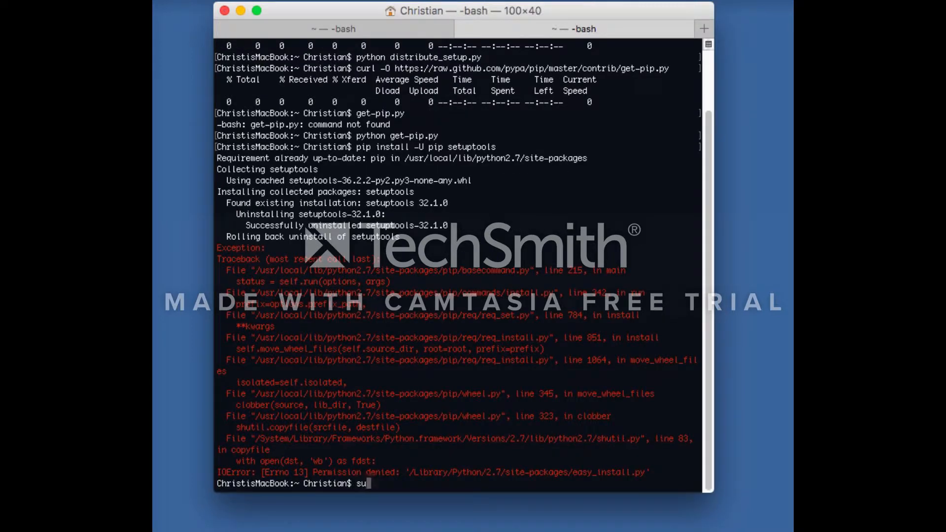
text(do)
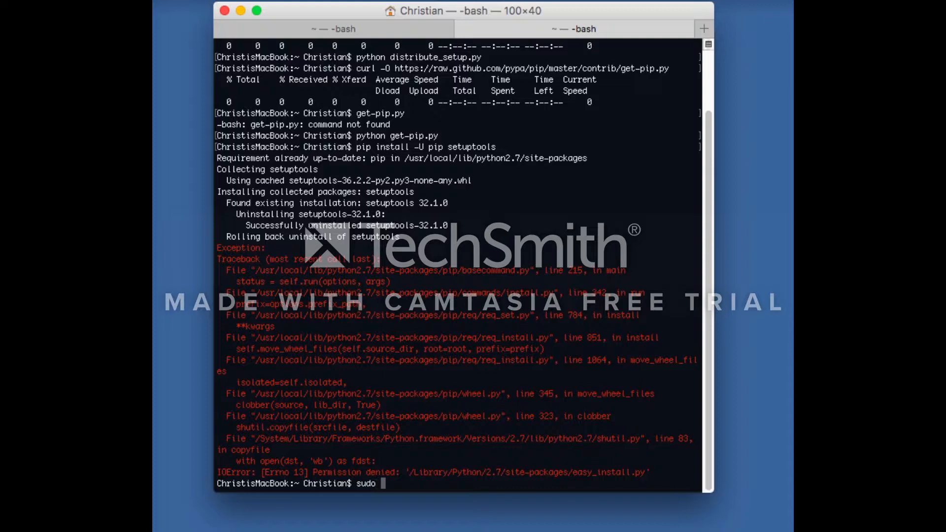
text(pip install -)
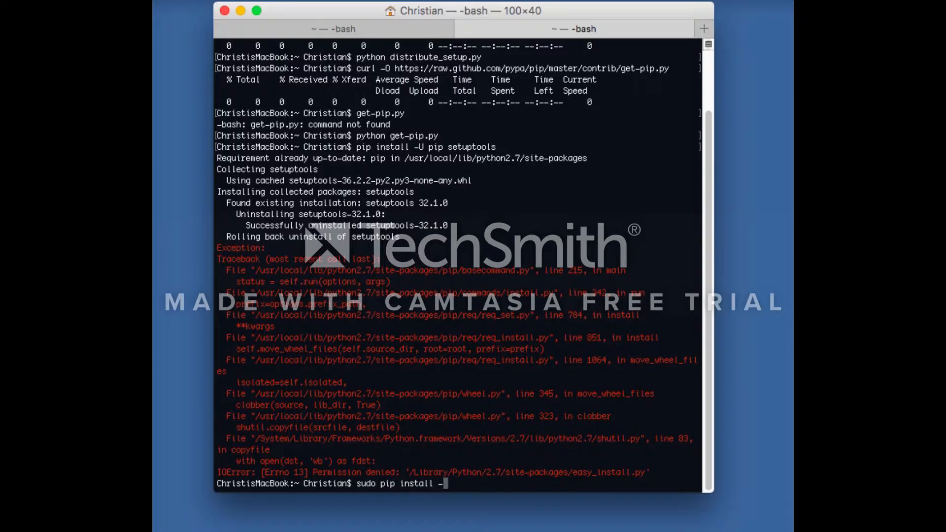
text(U pip setupto)
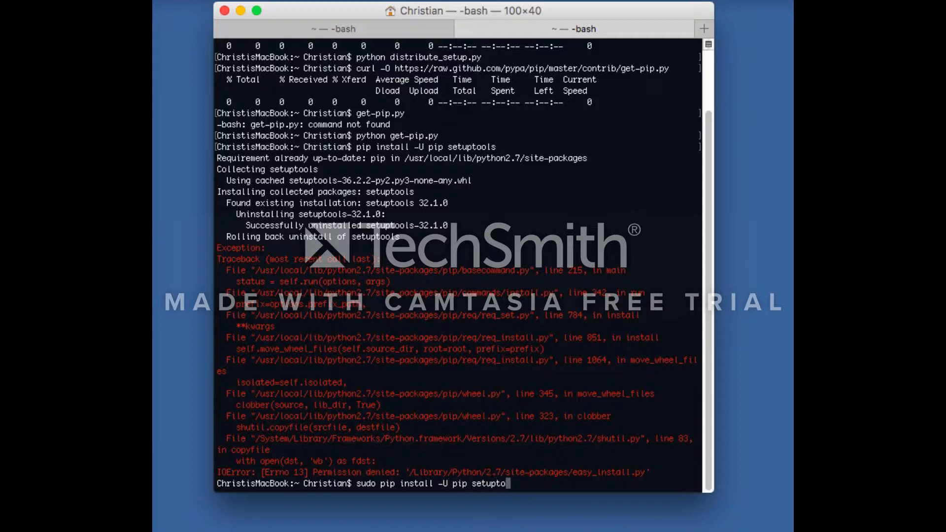
text(ls)
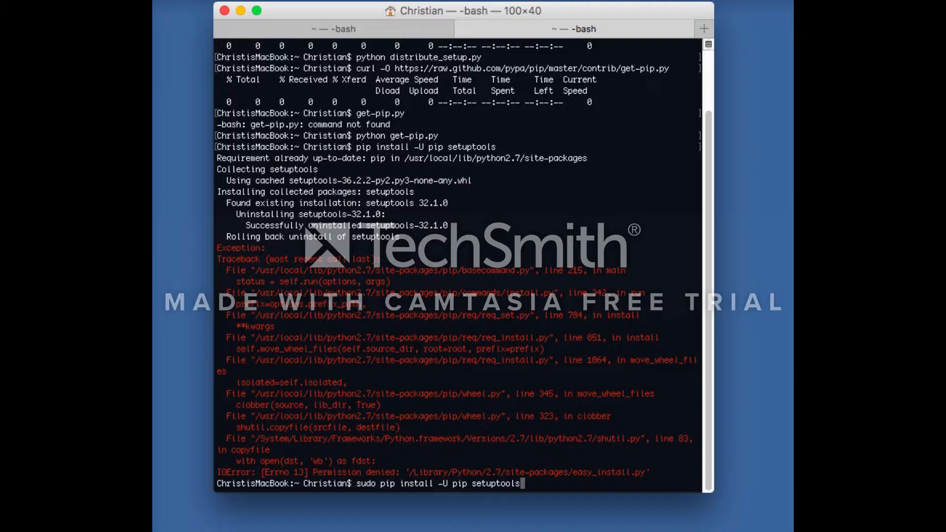
key(enter)
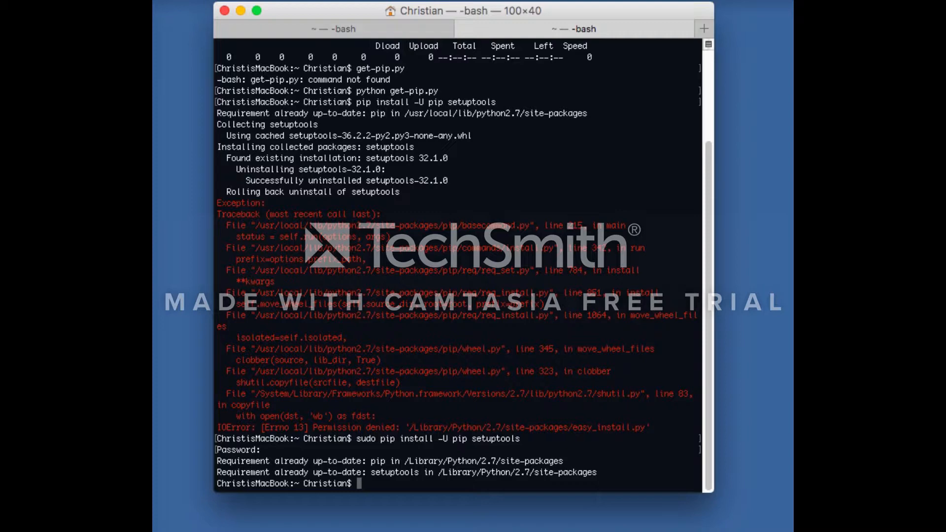
- Enter 'sudo pip install Pillow' to install Pillow with administrator rights
text(sudo)
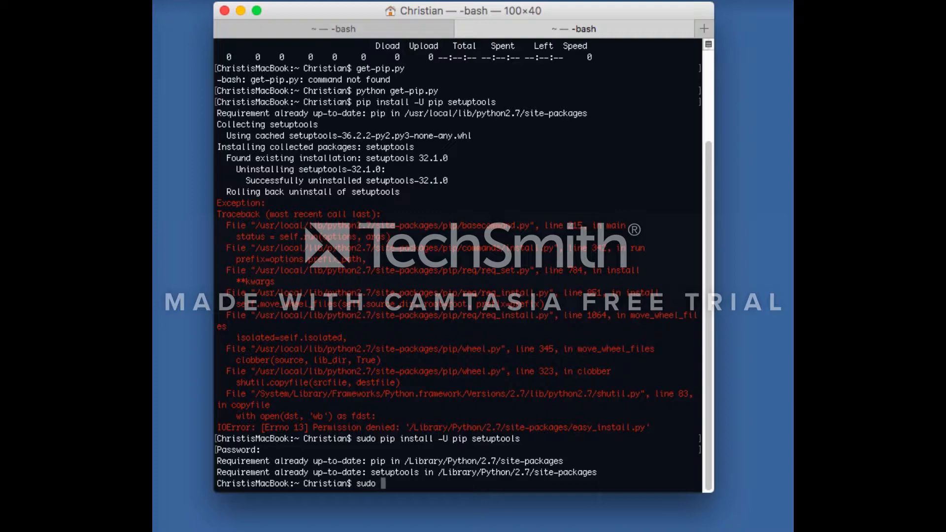
text(pip)
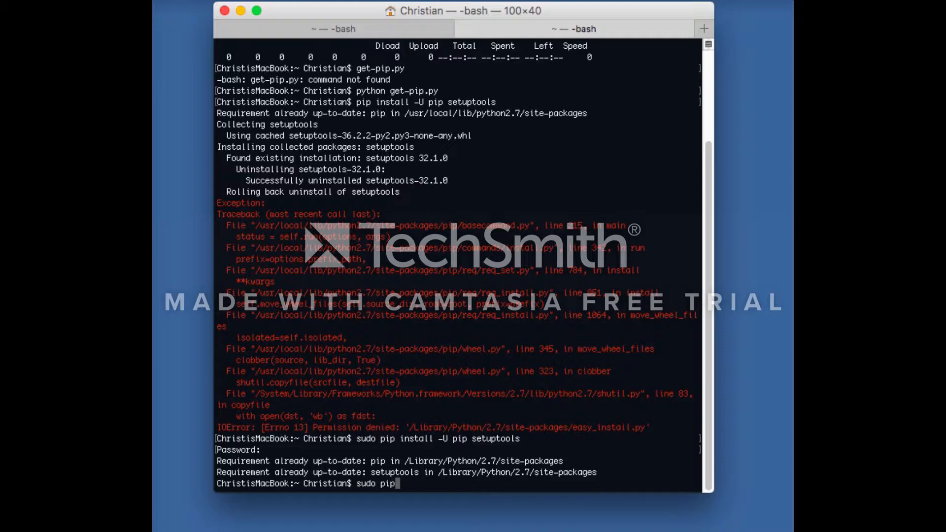
text(install Pi)
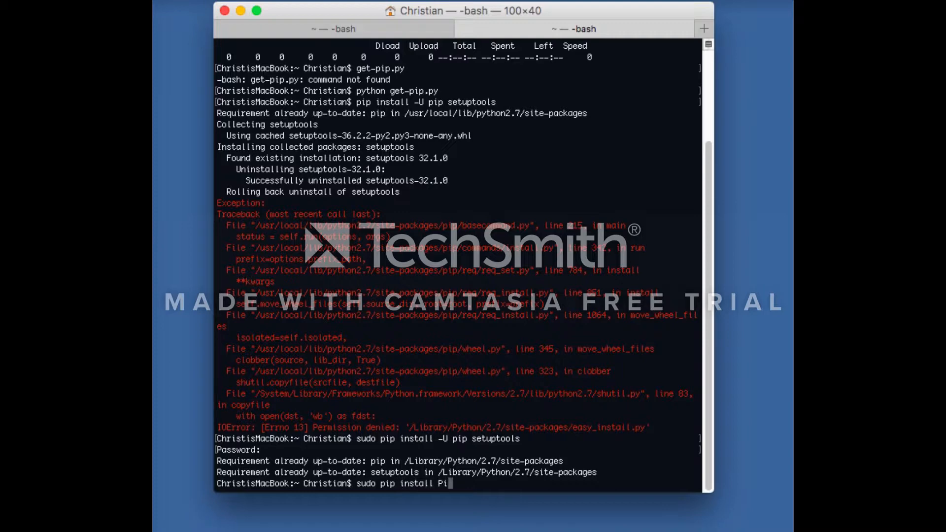
text(llow)
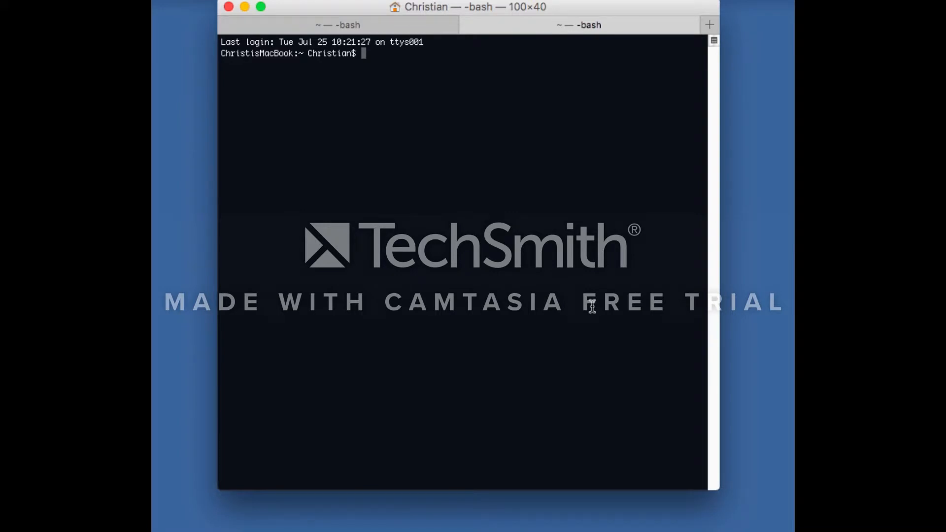
- Enter 'brew install ffmpeg' in the fresh shell to install ffmpeg via Homebrew
text(b)
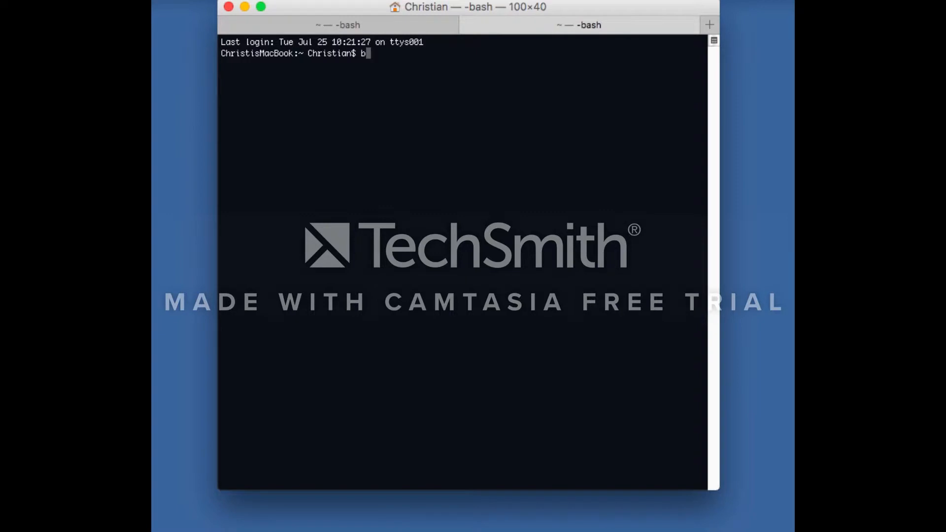
text(rew install ff)
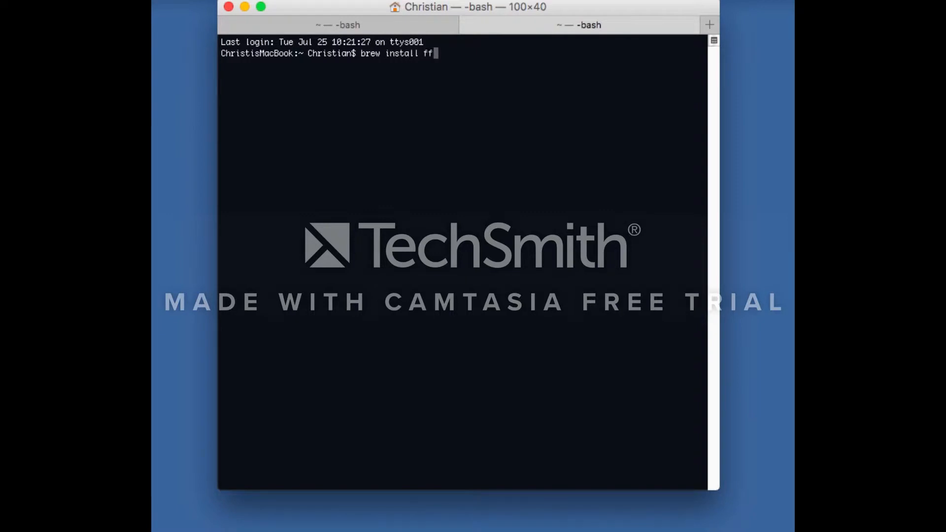
text(mpeg)
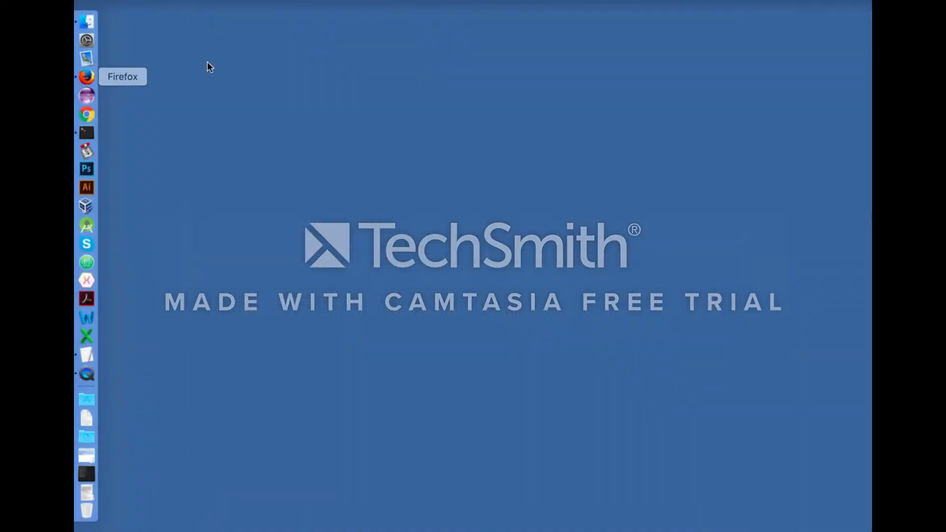
- Browse to opencv.org/releases.html in Firefox and download the 3.2.0 Sources archive
click(87, 77)
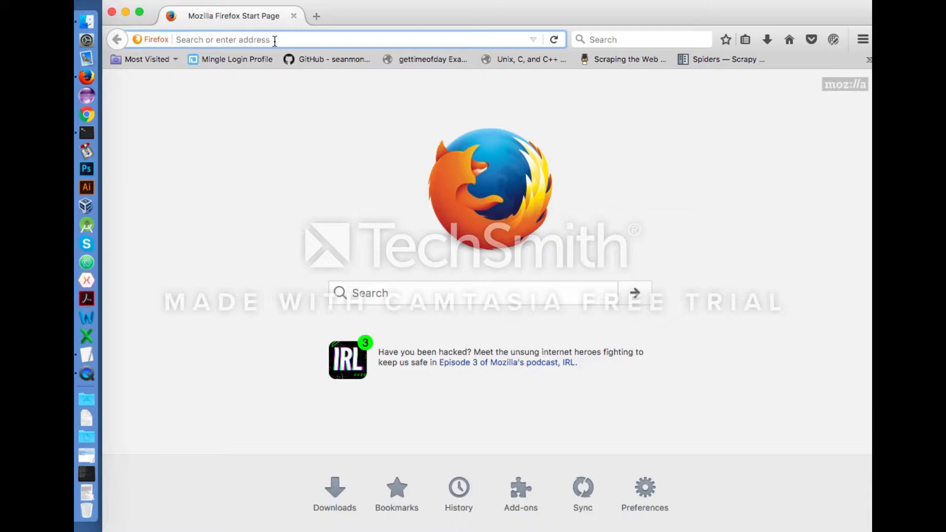
text(opencv.org)
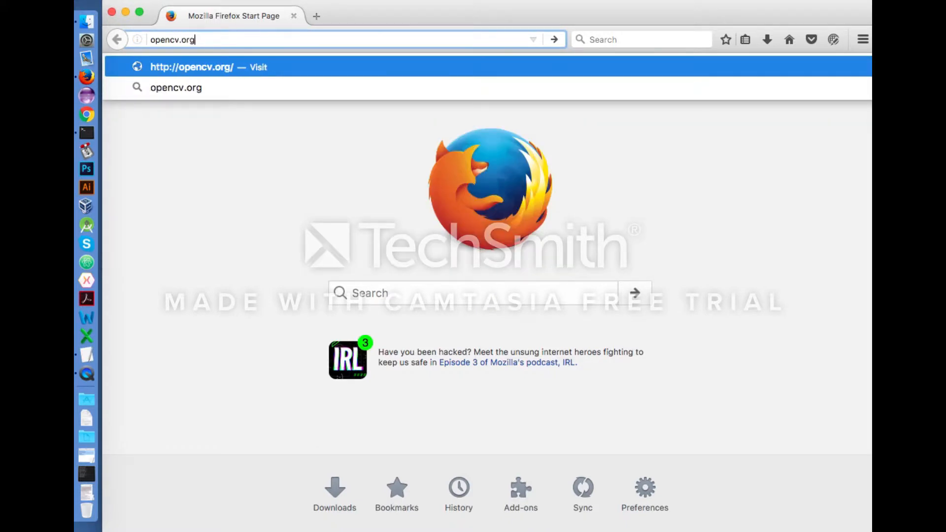
text(/relea)
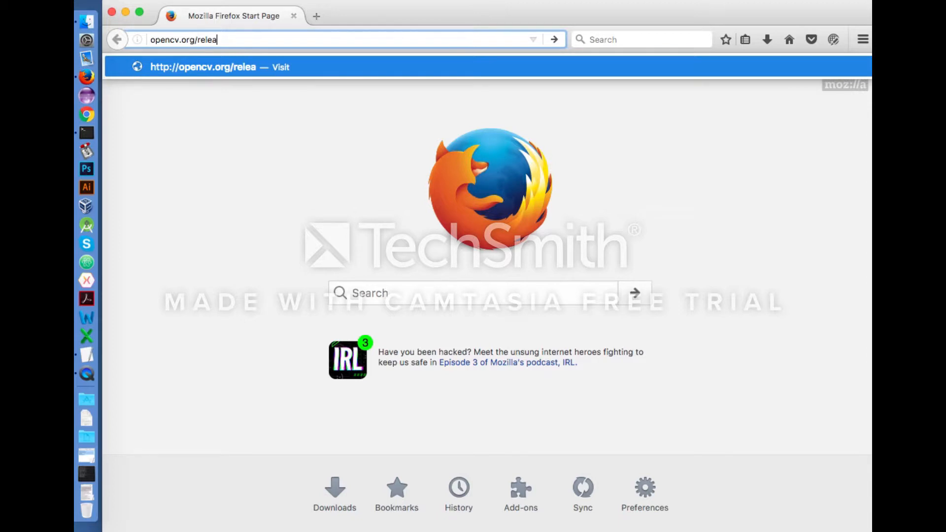
text(ses.)
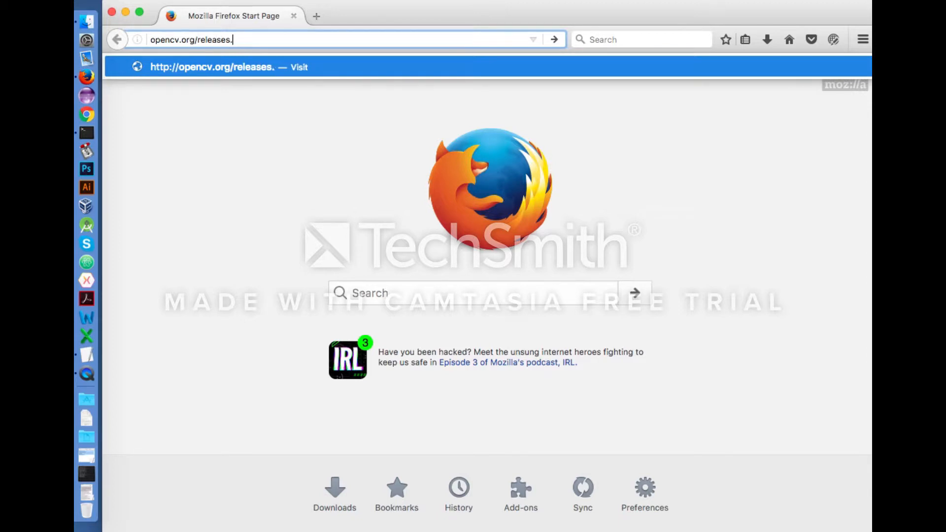
text(html)
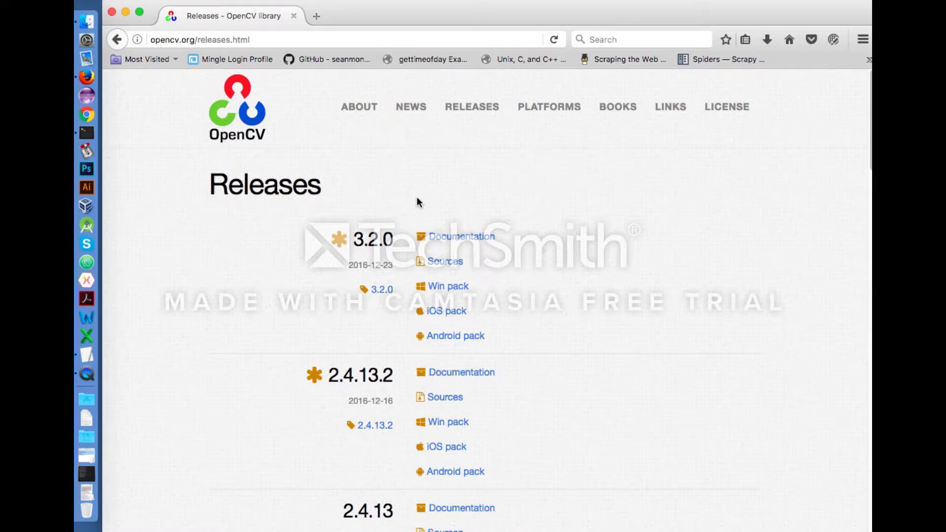
mouse_move(309, 240)
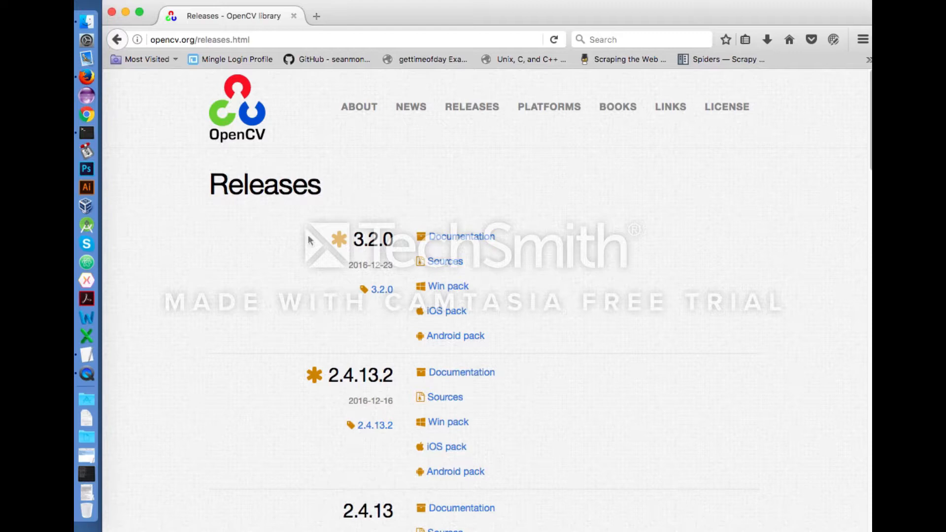
mouse_move(514, 307)
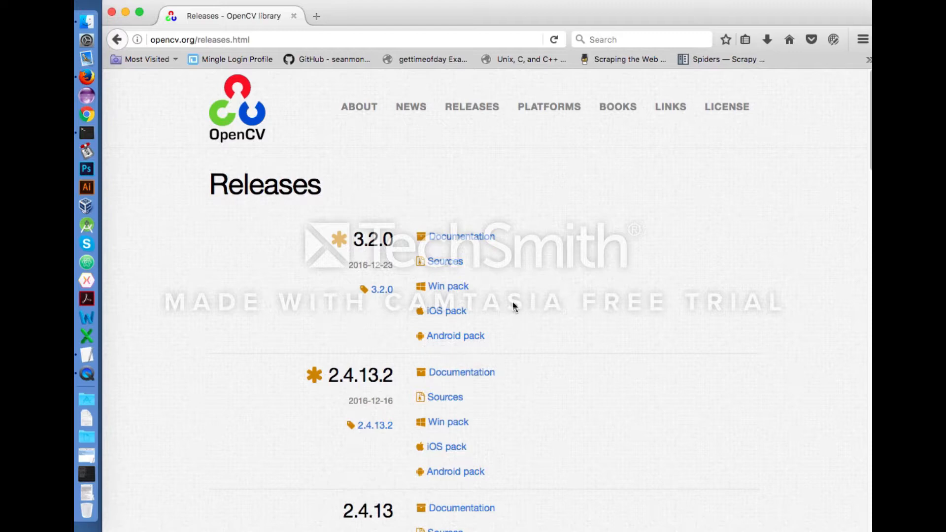
mouse_move(445, 262)
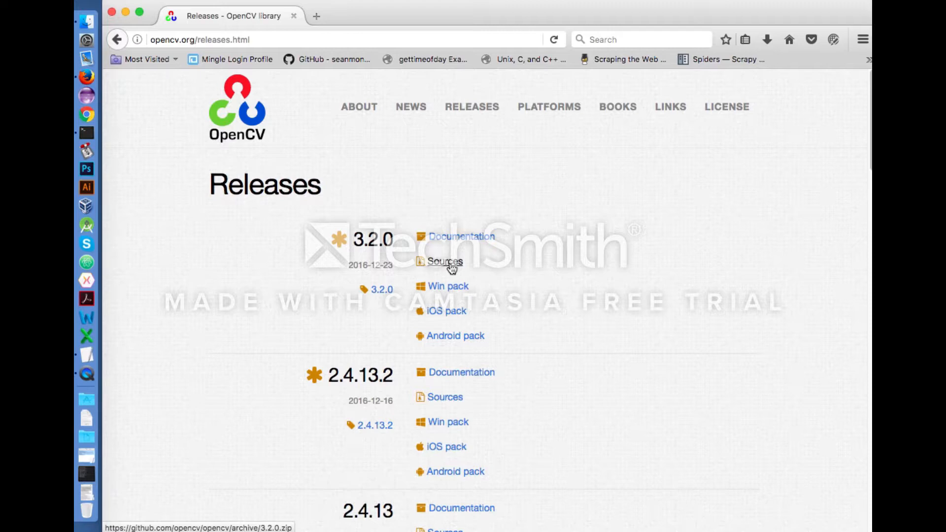
click(444, 261)
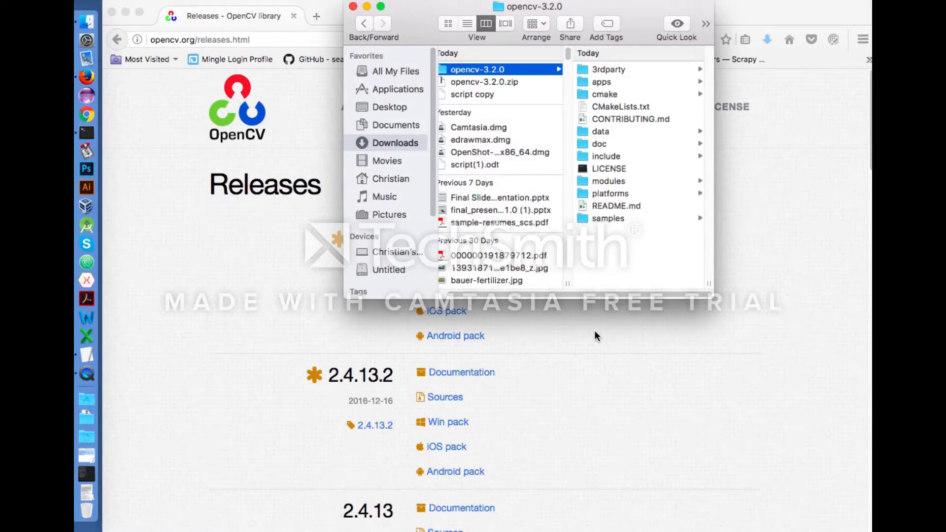
mouse_move(605, 221)
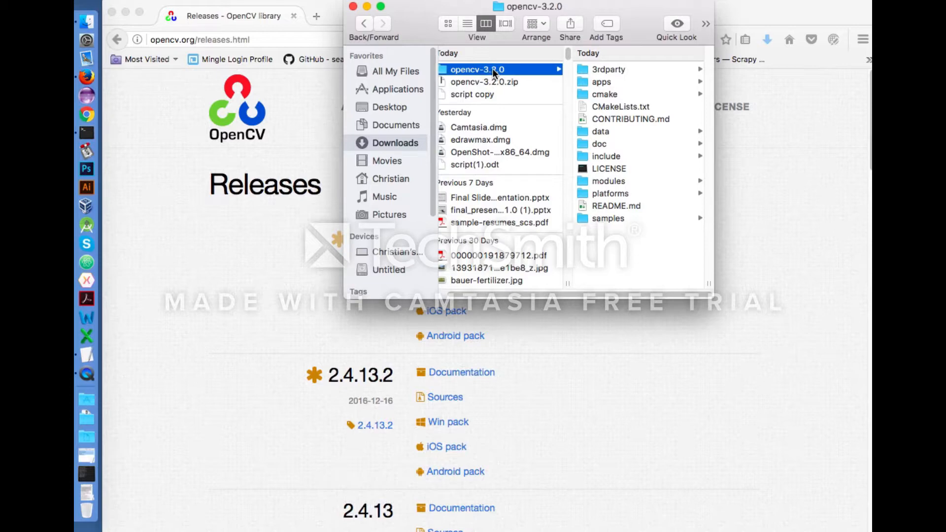
- Drag the extracted opencv-3.2.0 folder from Downloads into the home folder
click(492, 69)
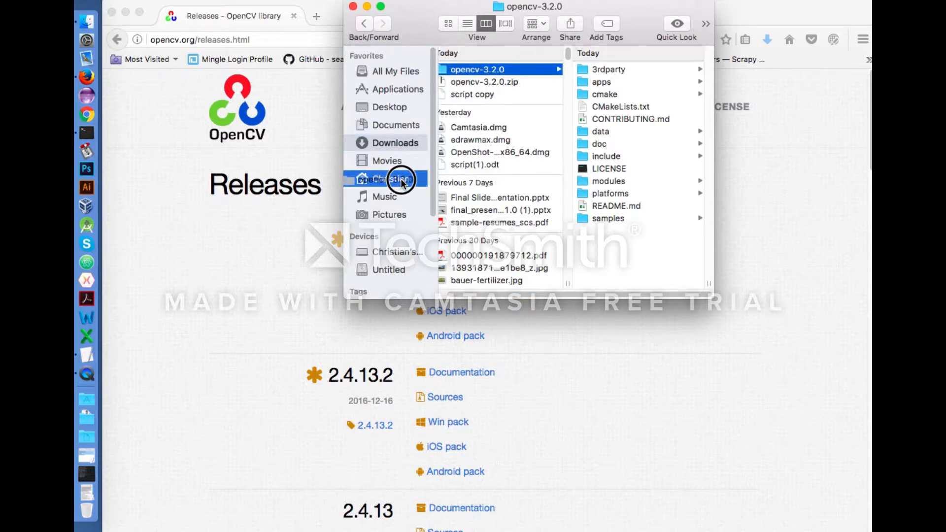
click(392, 179)
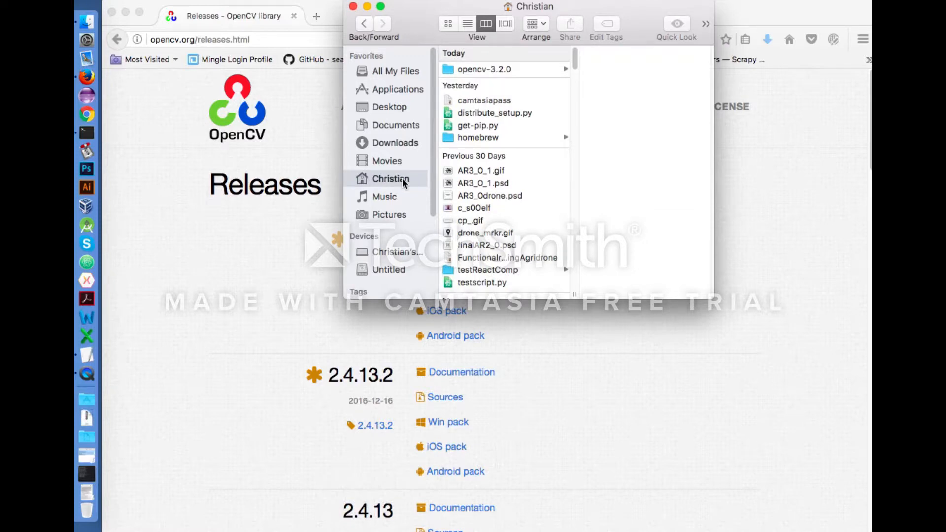
mouse_move(410, 190)
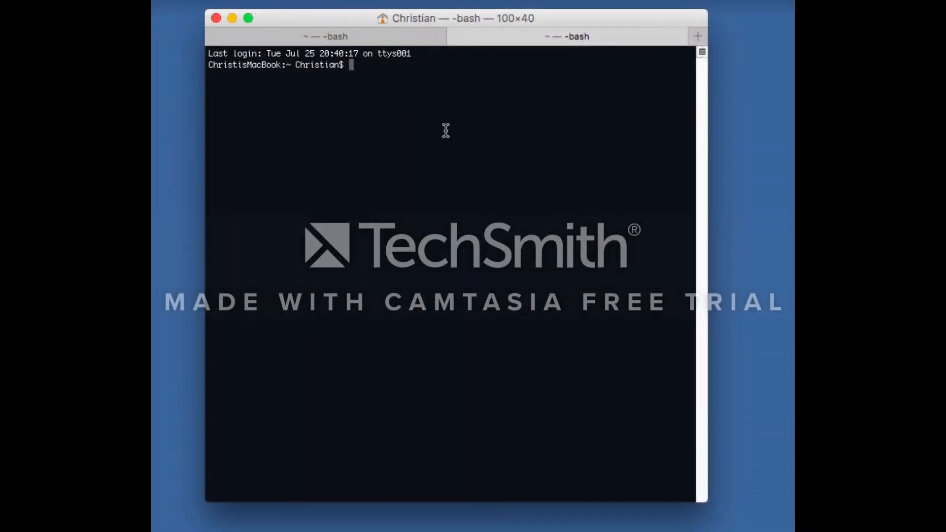
- Change directory into opencv-3.2.0/
text(cd)
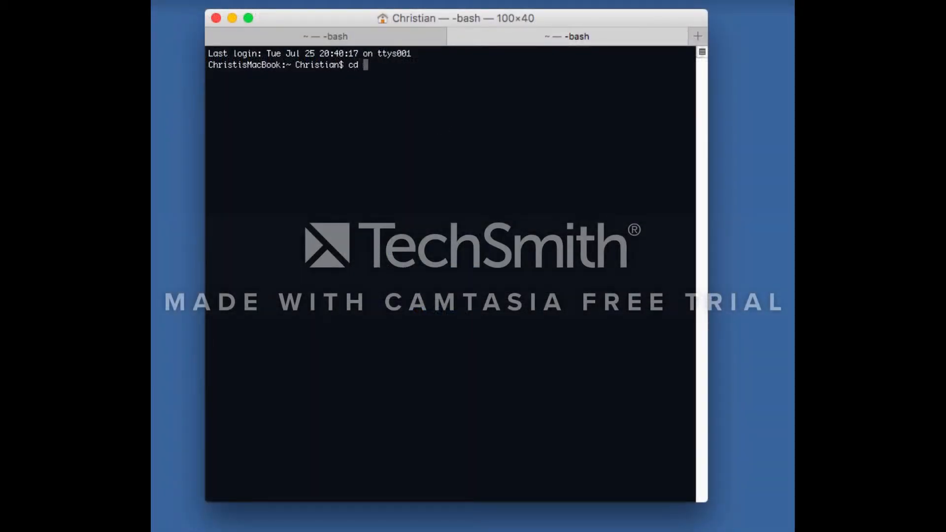
text(opencv)
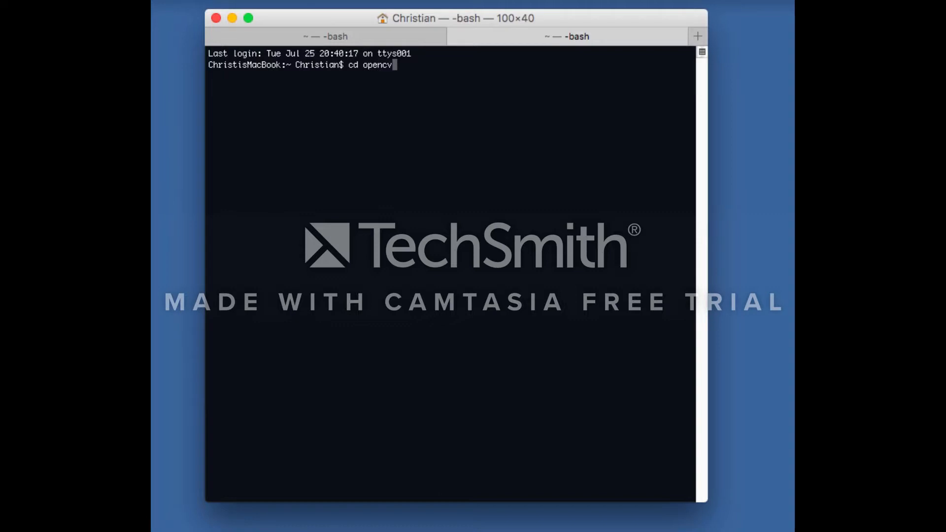
text(-3.2.0/)
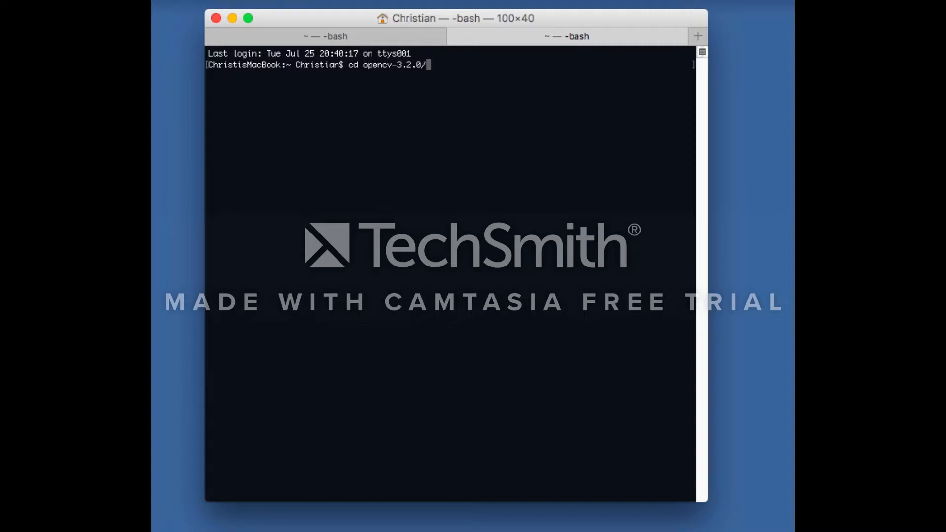
key(enter)
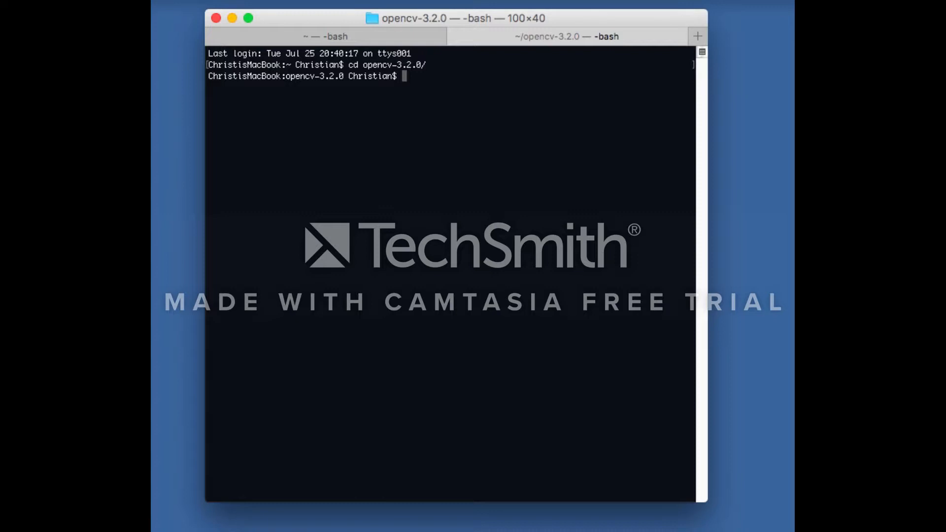
- Create a build folder with mkdir and enter 'cd build'
text(mkdir)
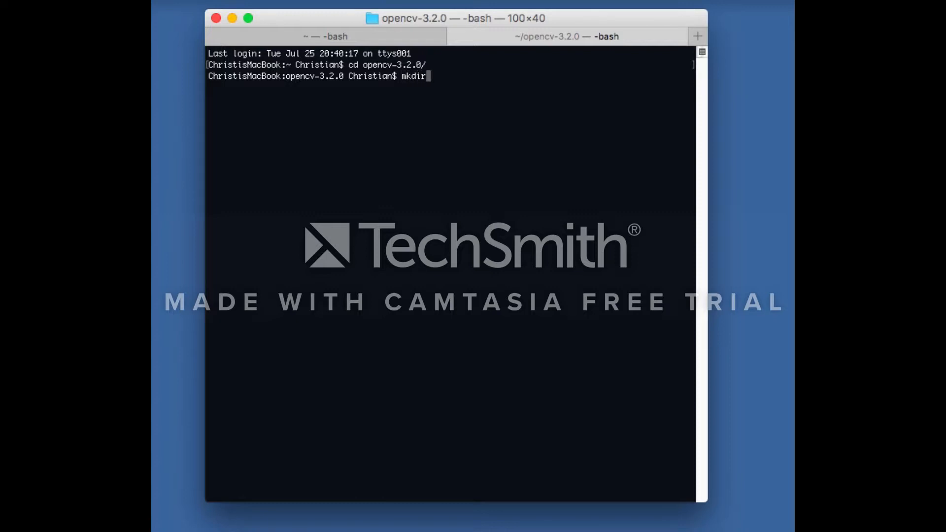
text(bui)
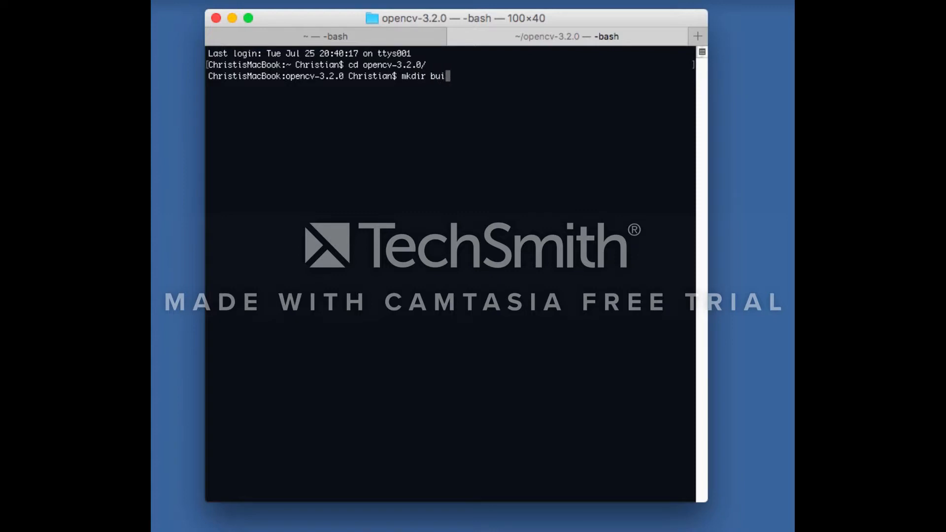
text(ld)
text(cd)
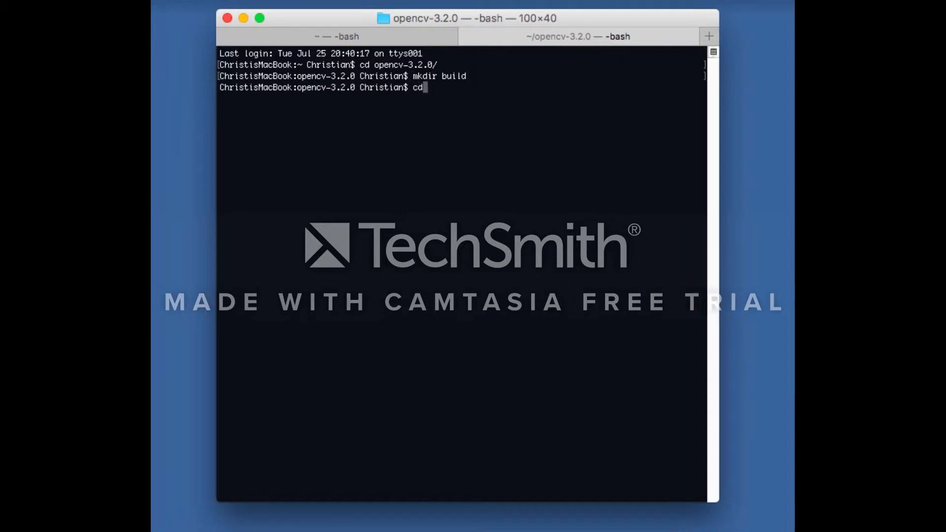
text(build)
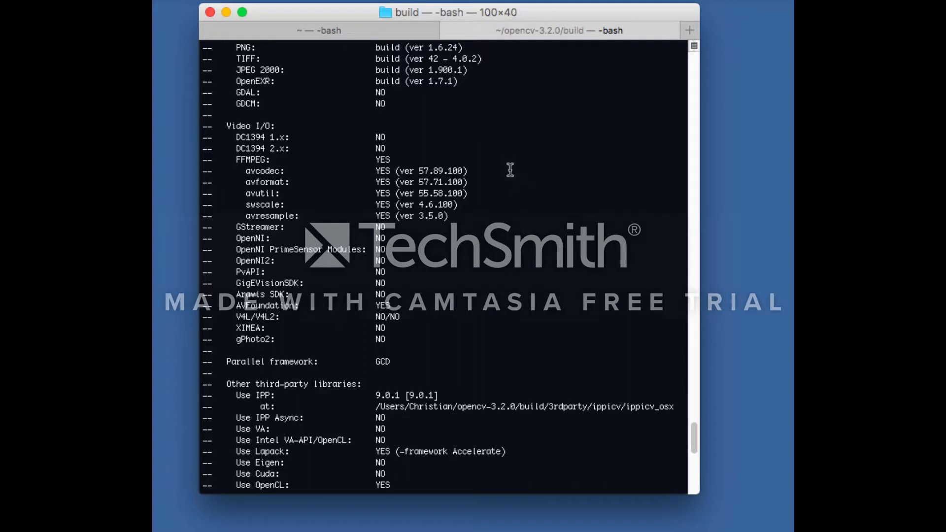
mouse_move(507, 166)
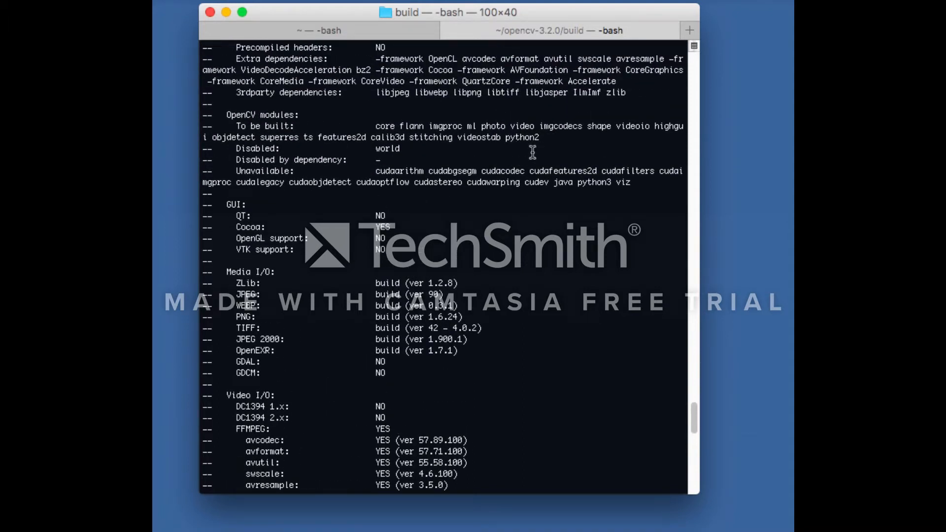
- Scroll the cmake summary to the Python 2, Java, Matlab and documentation sections
scroll(down, 3)
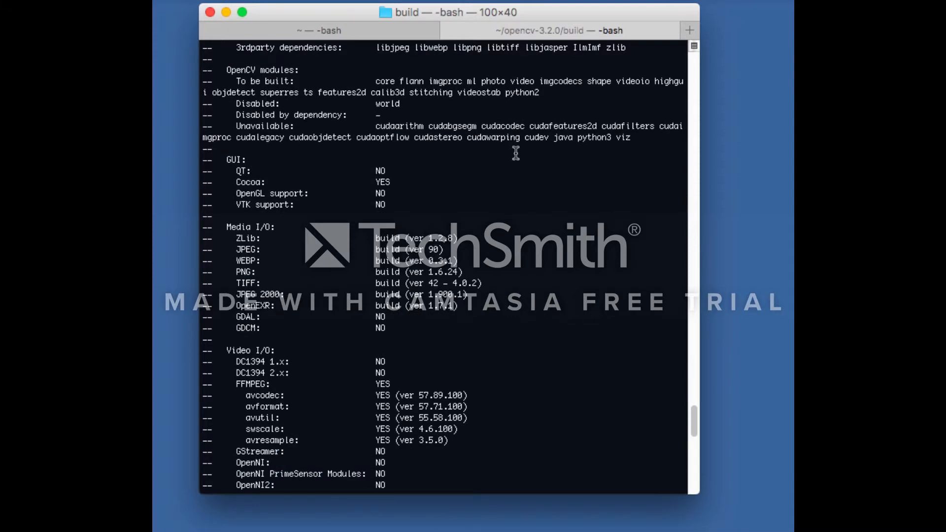
scroll(down, 3)
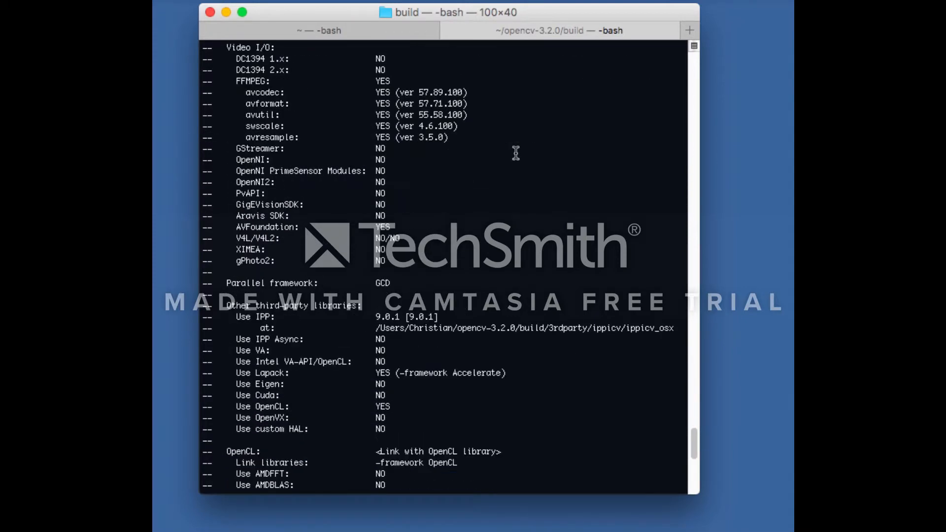
scroll(down, 3)
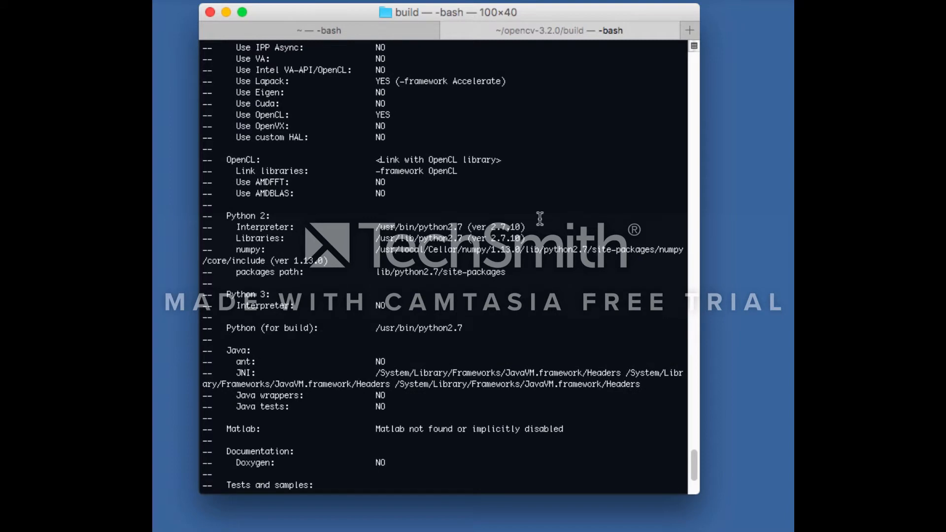
mouse_move(536, 226)
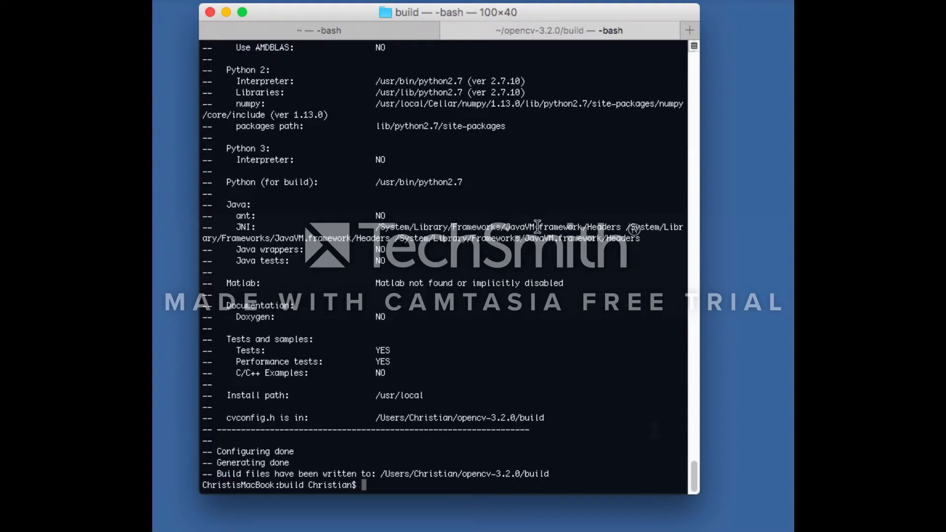
mouse_move(654, 432)
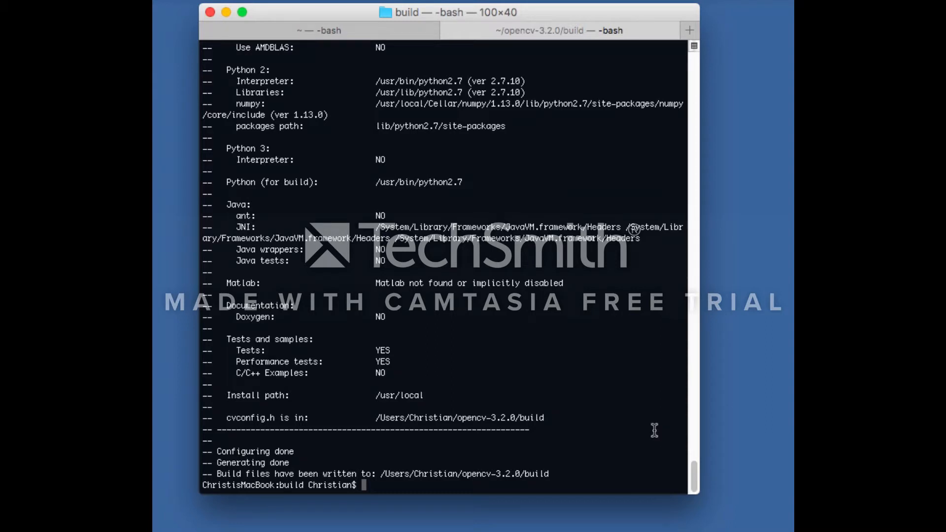
- Run 'make -j2' and follow the OpenCV compile to 100%, then begin the sudo command
text(make)
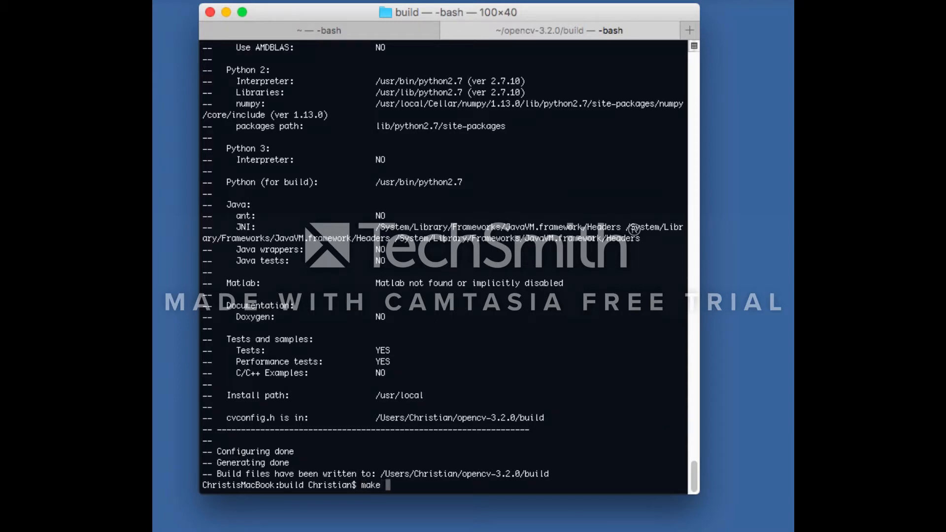
text(-j2)
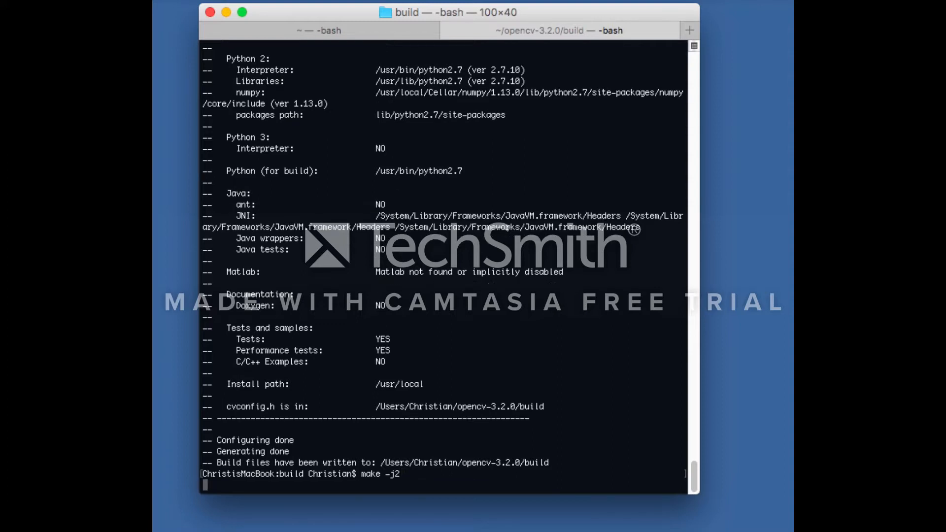
key(enter)
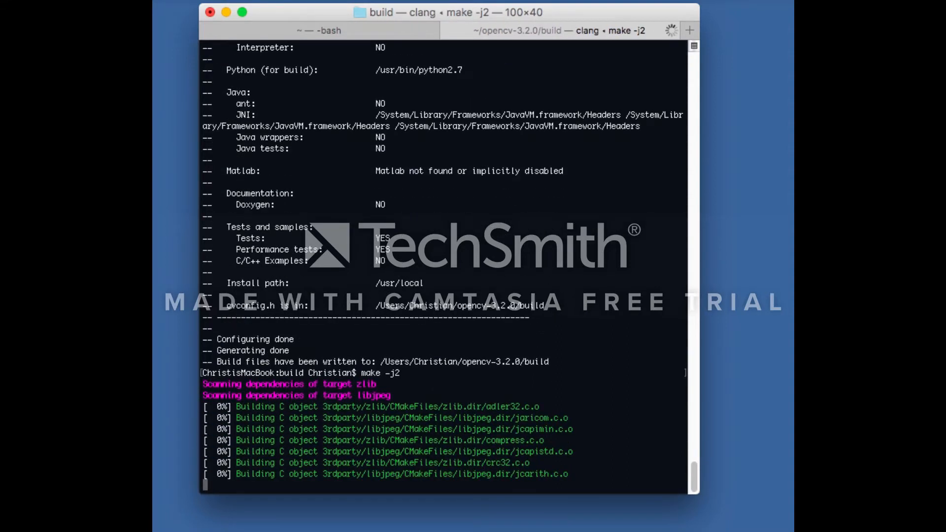
scroll(down, 3)
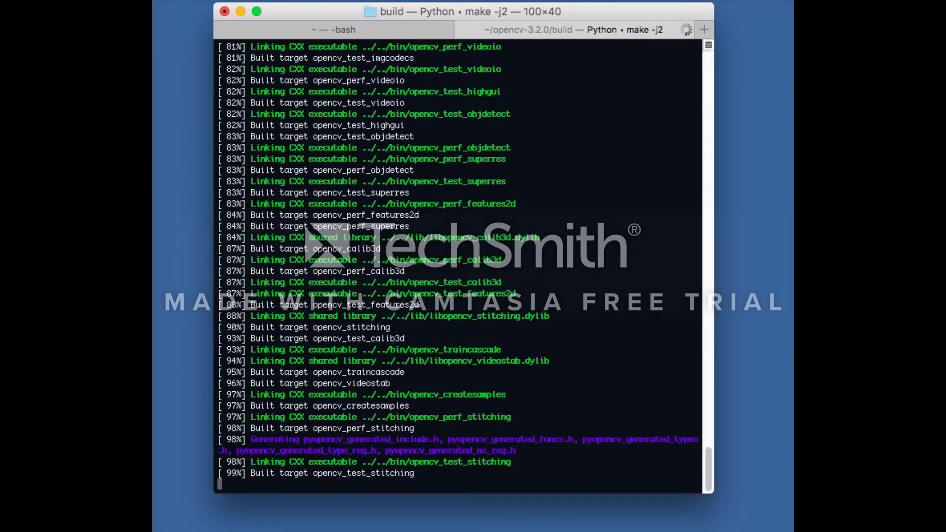
scroll(down, 3)
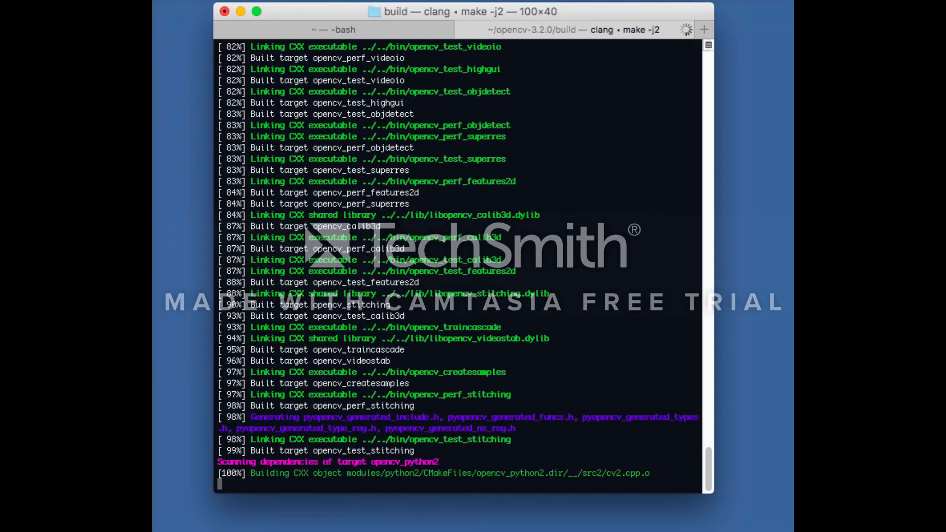
scroll(down, 3)
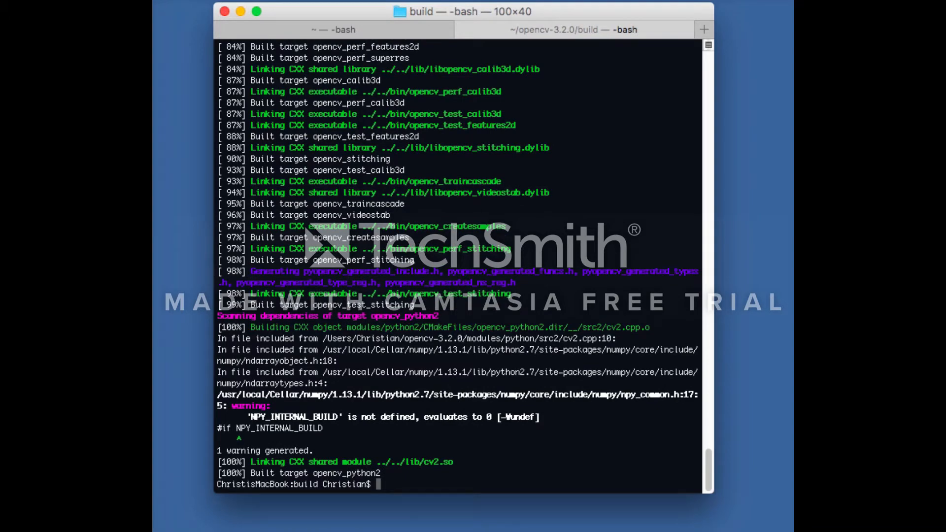
text(sudo make)
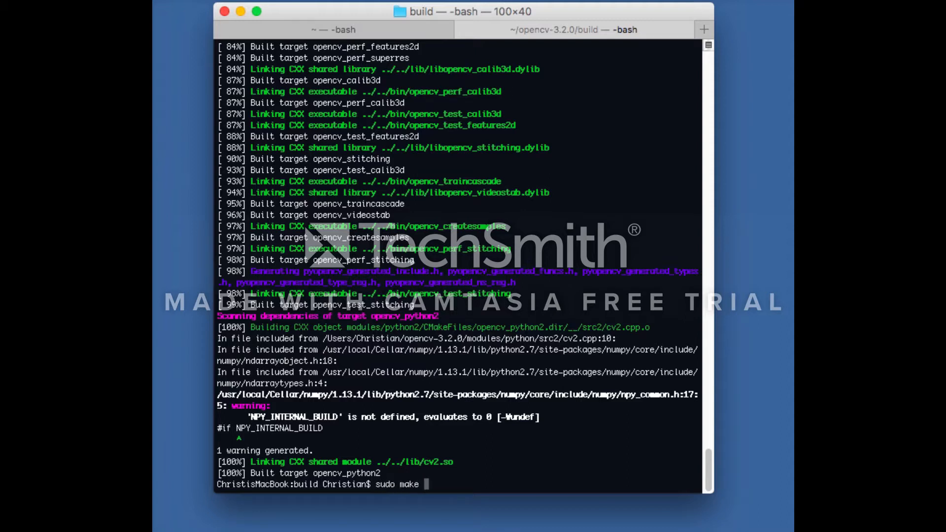
- Run 'sudo make install' to copy OpenCV and cv2.so into /usr/local
text(install)
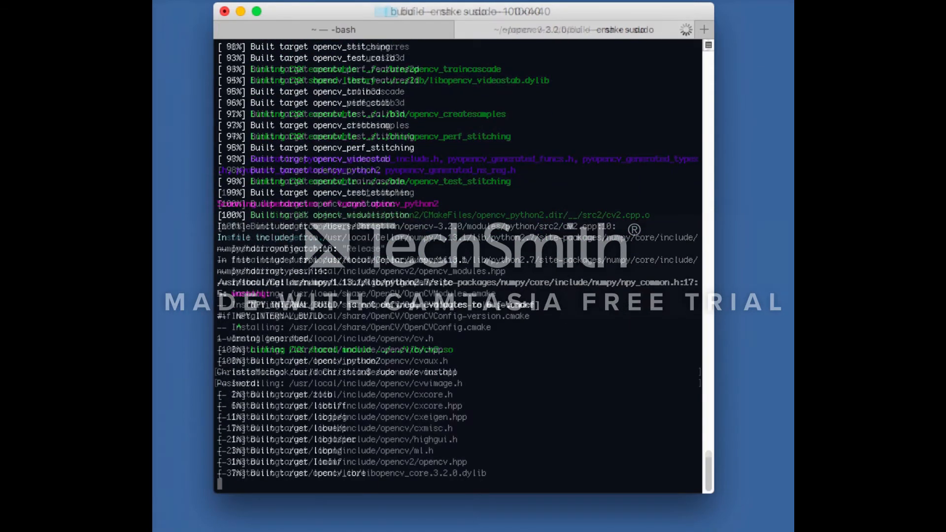
scroll(down, 3)
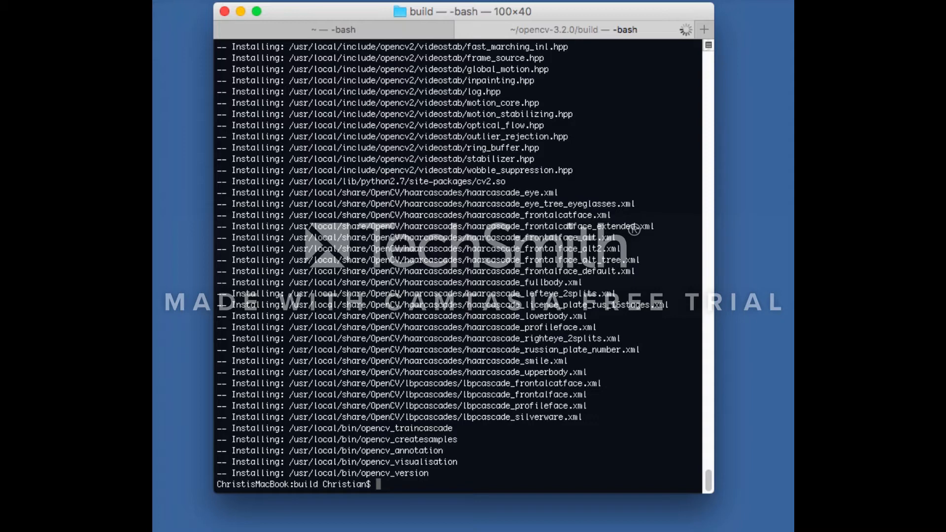
- Start the Python 2.7 interpreter
text(pyth)
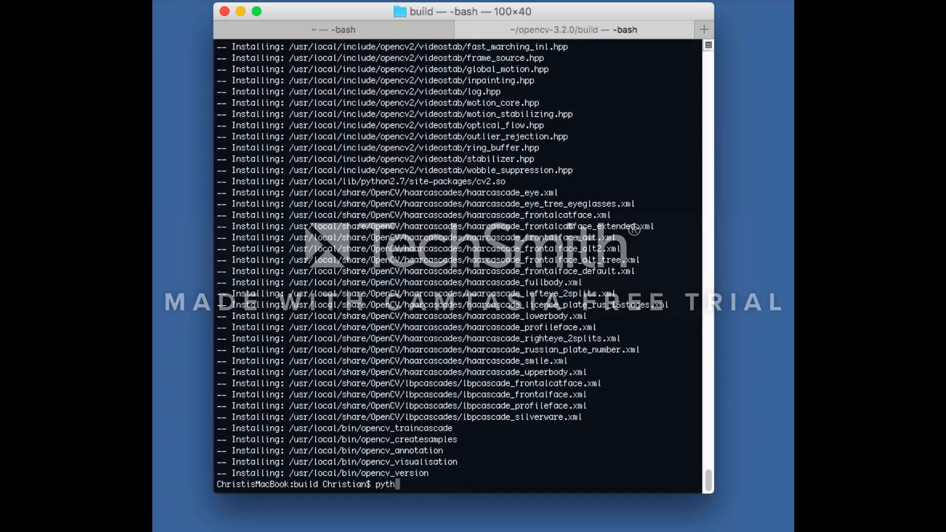
text(on)
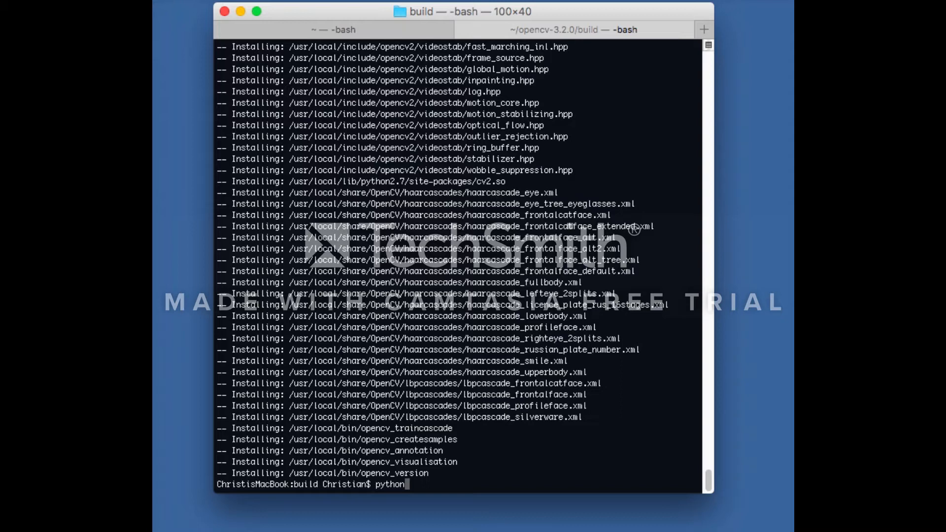
key(enter)
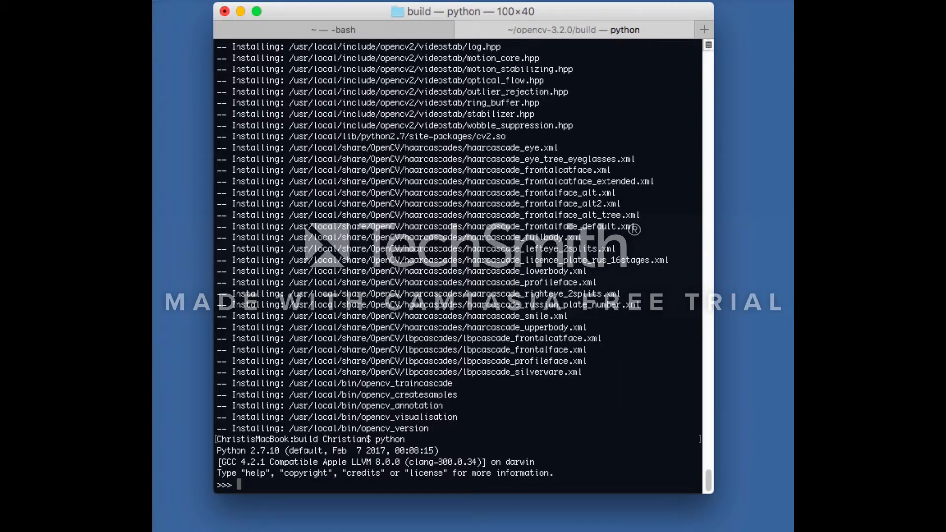
- Import cv2 and query cv2.__version__ to confirm the install
text(import)
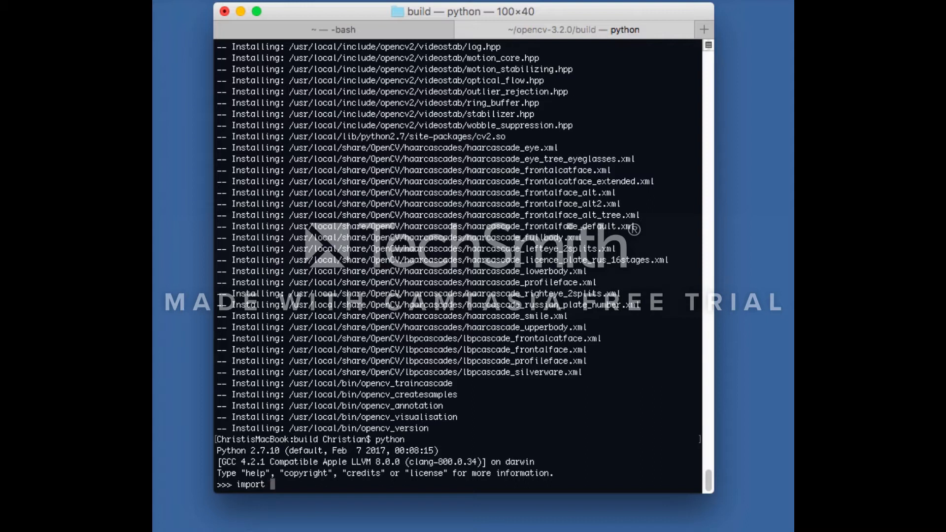
text(cv2)
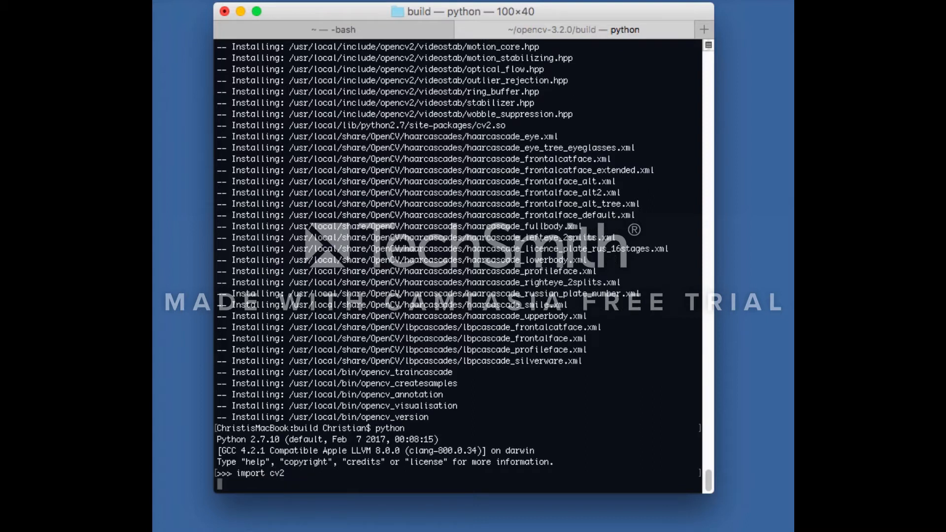
key(enter)
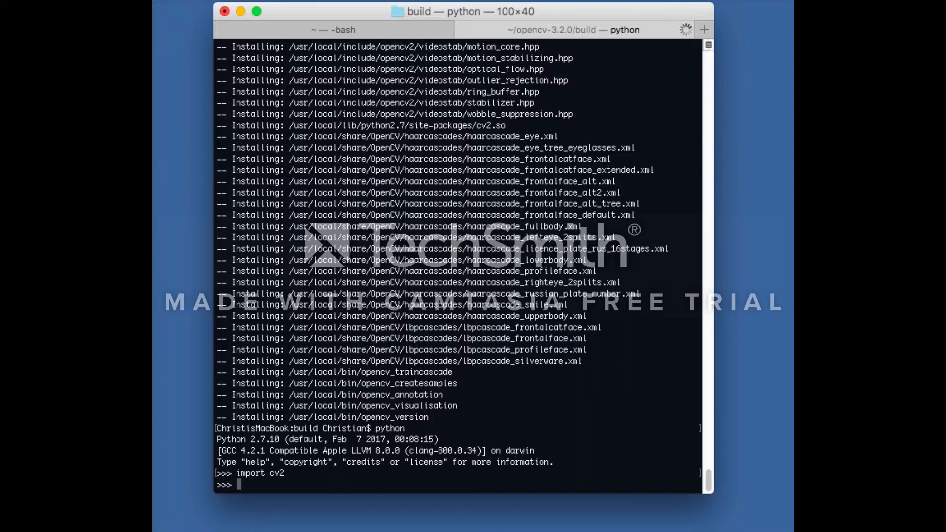
text(cv2.)
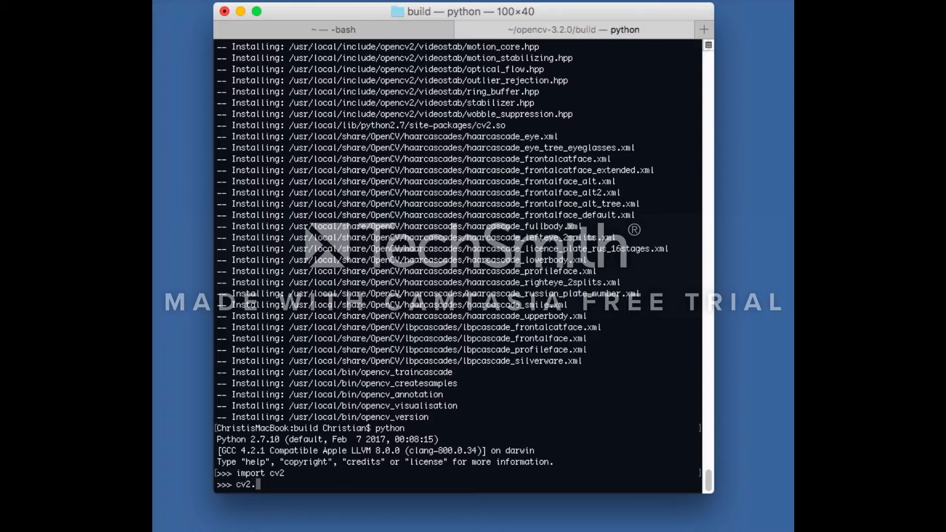
text(__versio)
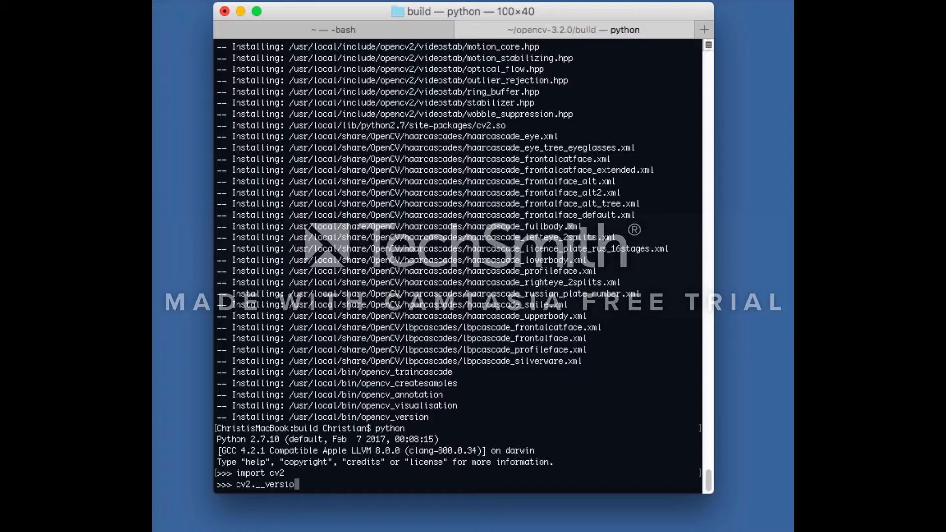
text(n__)
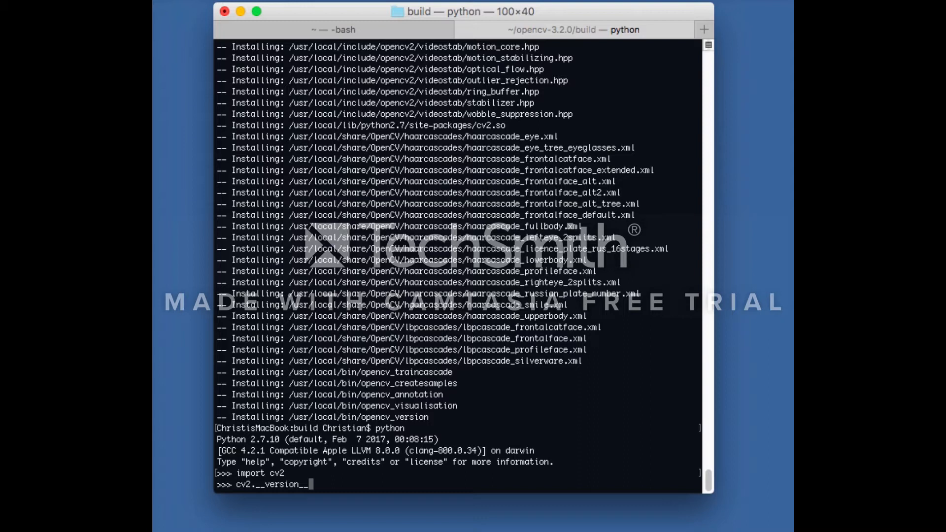
key(enter)
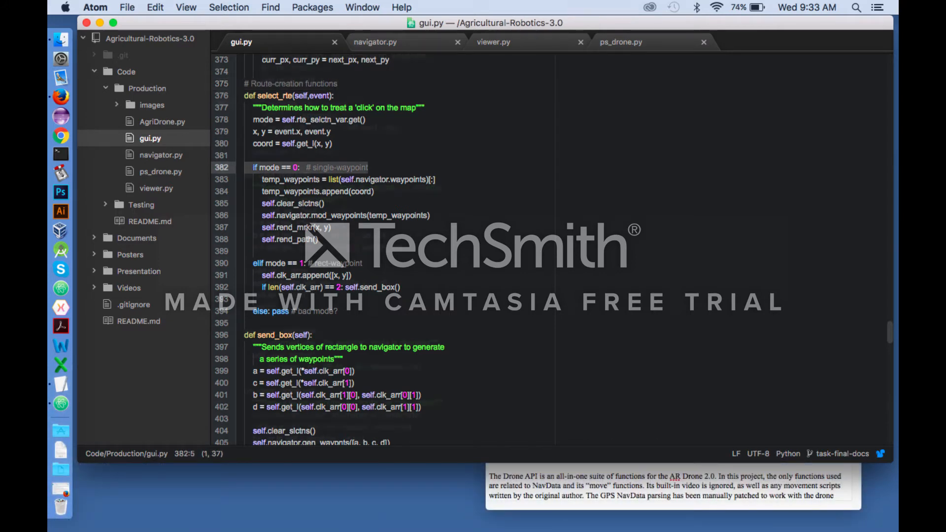
- Scroll through gui.py and switch to navigator.py in Atom
scroll(down, 3)
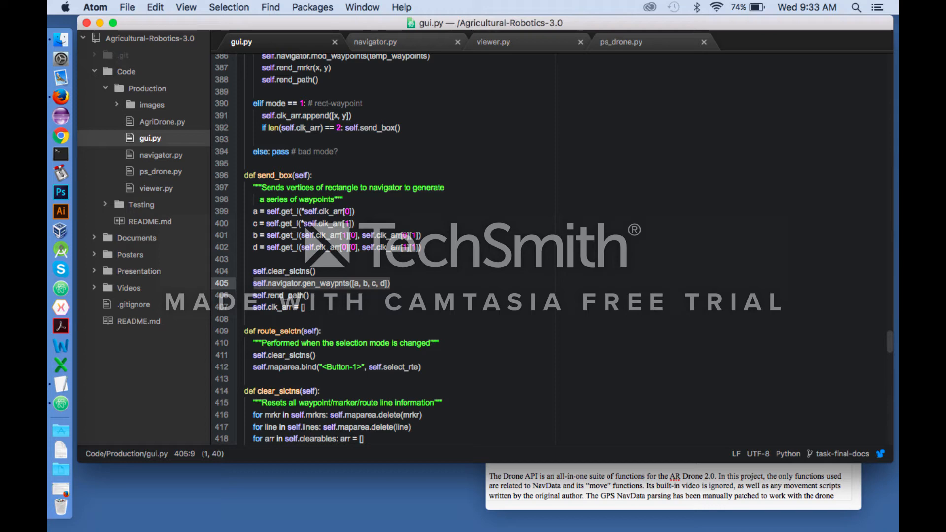
click(374, 43)
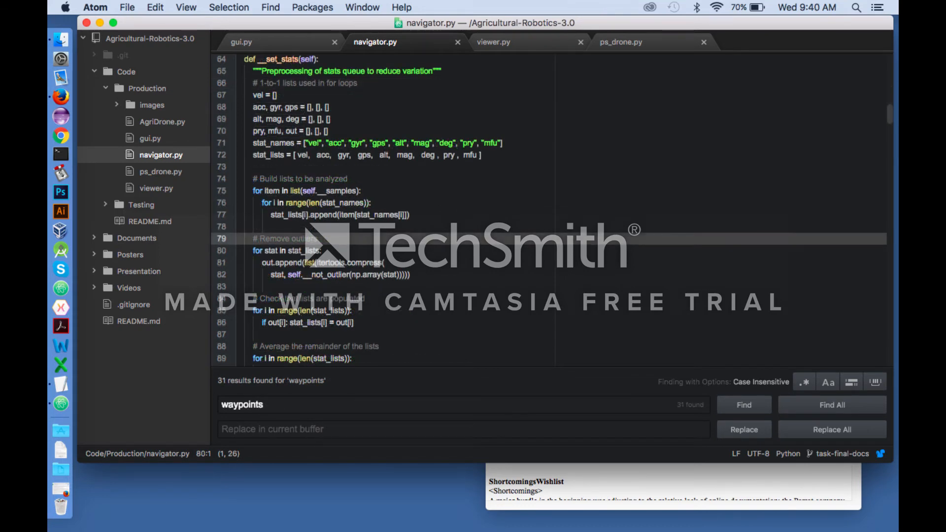
- Scroll through __calc_distance, __calc_heading and get_move in navigator.py, then switch to viewer.py
scroll(down, 3)
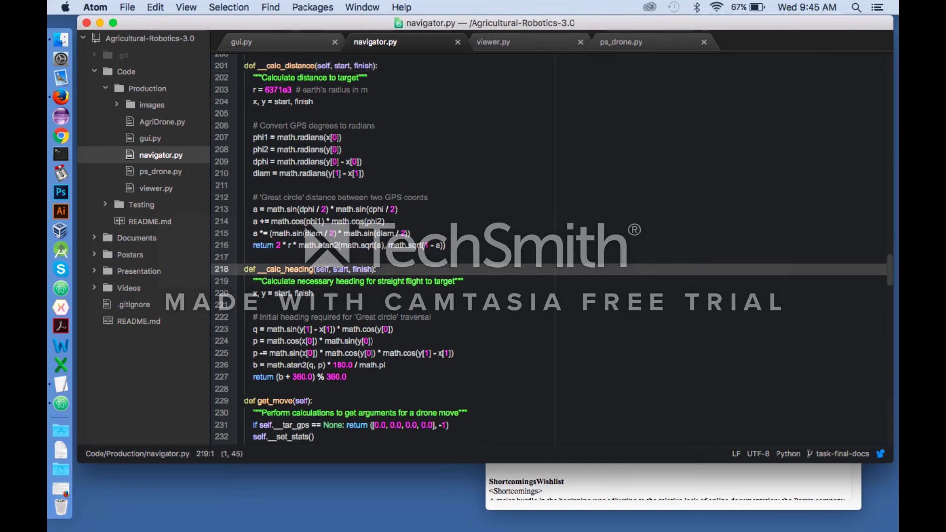
scroll(down, 3)
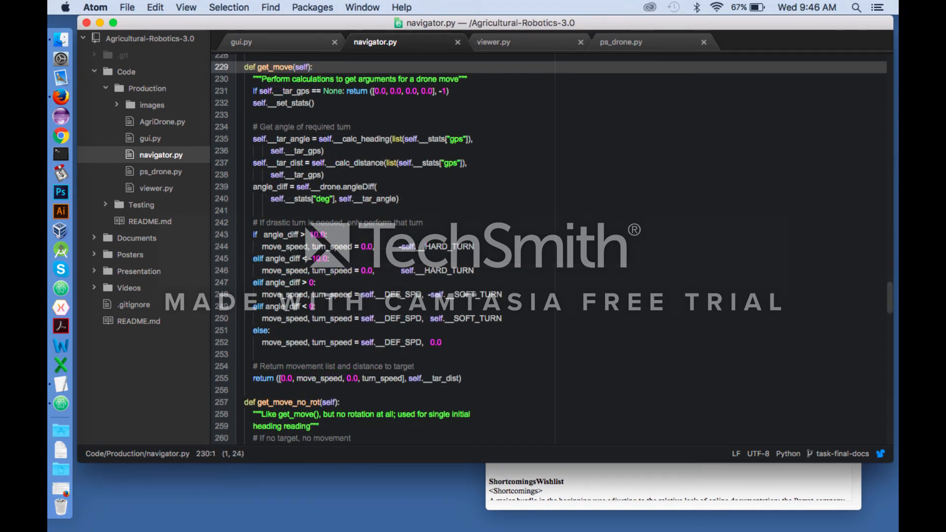
click(492, 42)
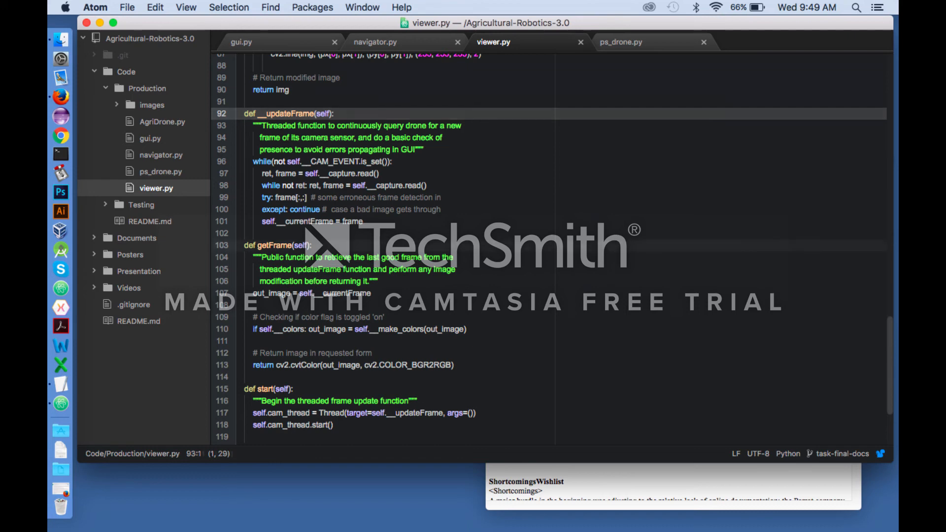
- Search viewer.py for color_def, then switch to the ps_drone.py tab
click(289, 247)
text(color_def)
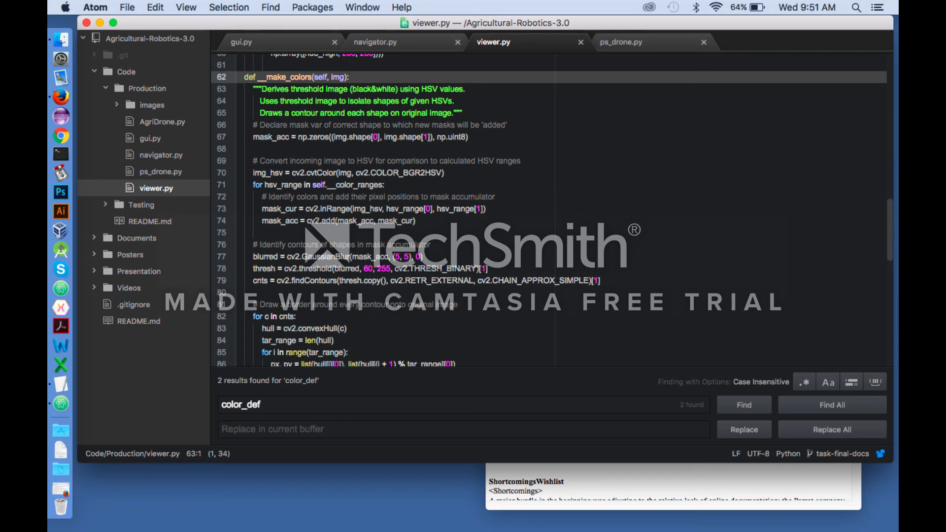
click(622, 42)
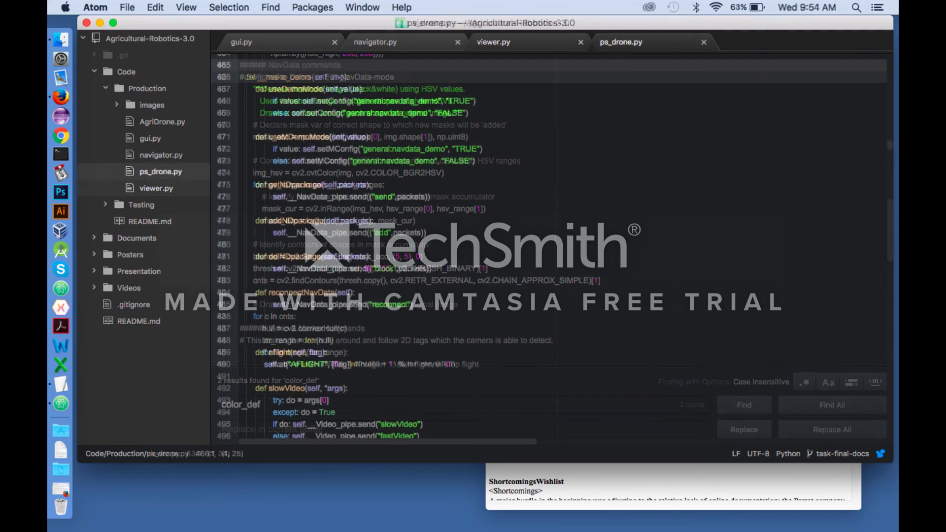